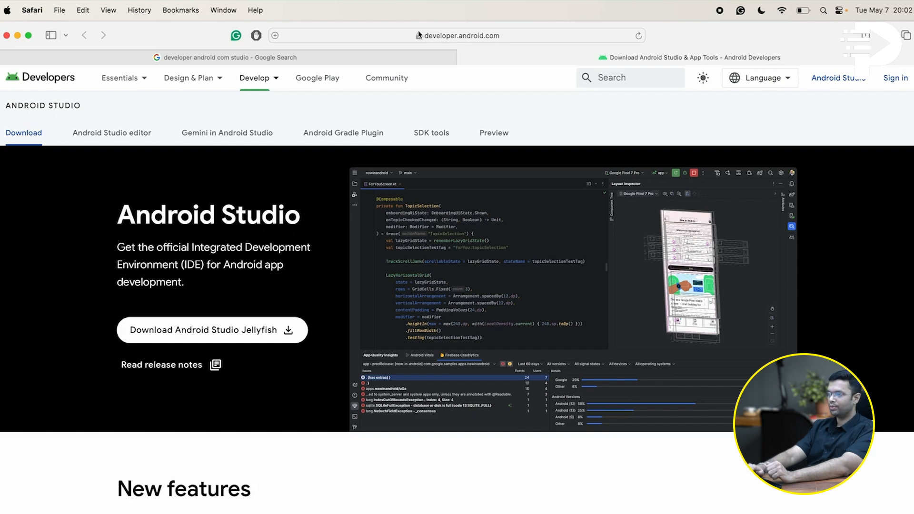
Focus Safari's address bar on the developer.android.com/studio download page
{"action": "left_click", "coordinate": [457, 36]}
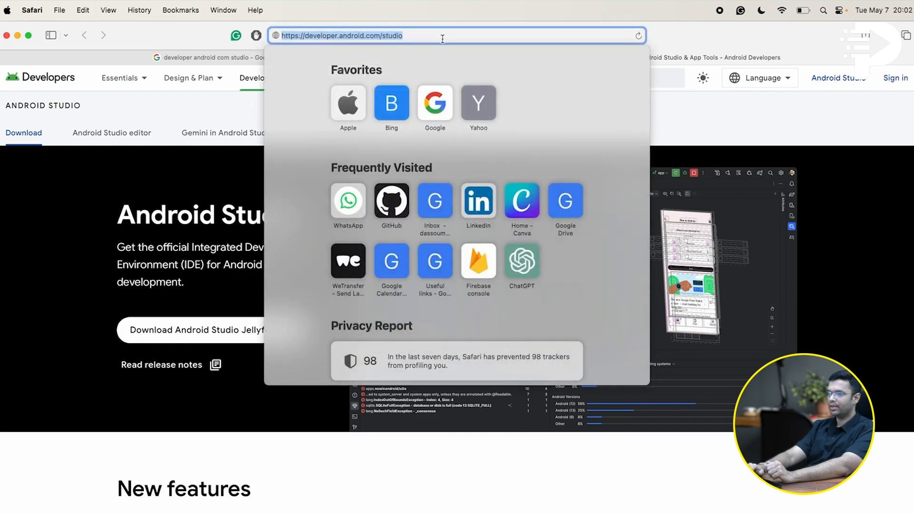
{"action": "mouse_move", "coordinate": [80, 461]}
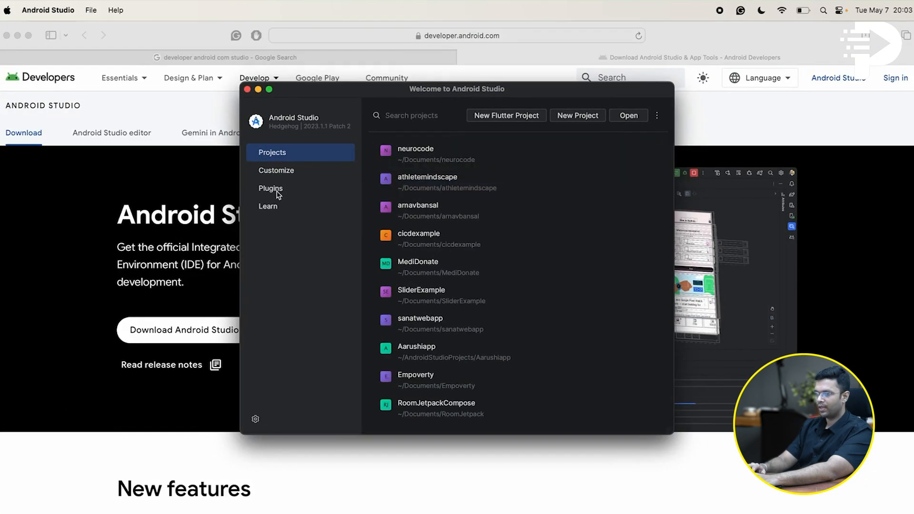
Search the plugin Marketplace for 'kotl' to confirm Kotlin Multiplatform Mobile is installed, then return to Projects
{"action": "left_click", "coordinate": [270, 187]}
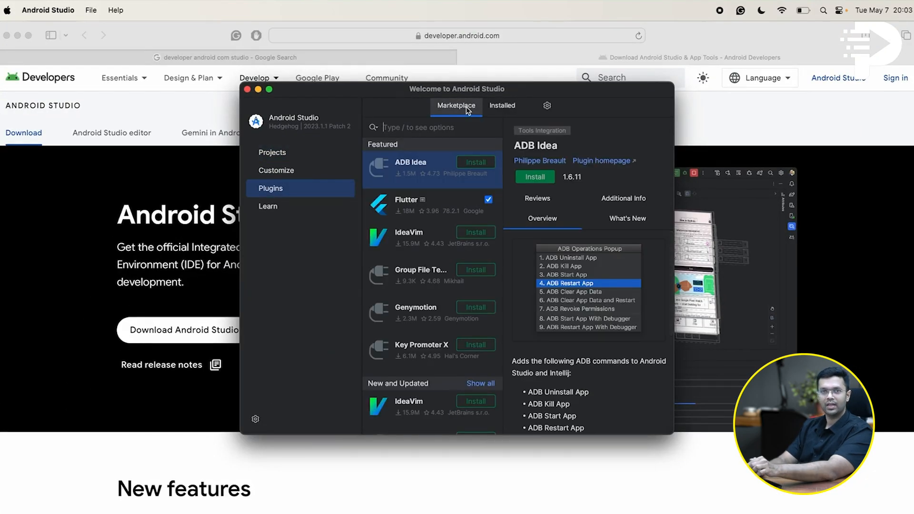
{"action": "type", "text": "kotlin mult"}
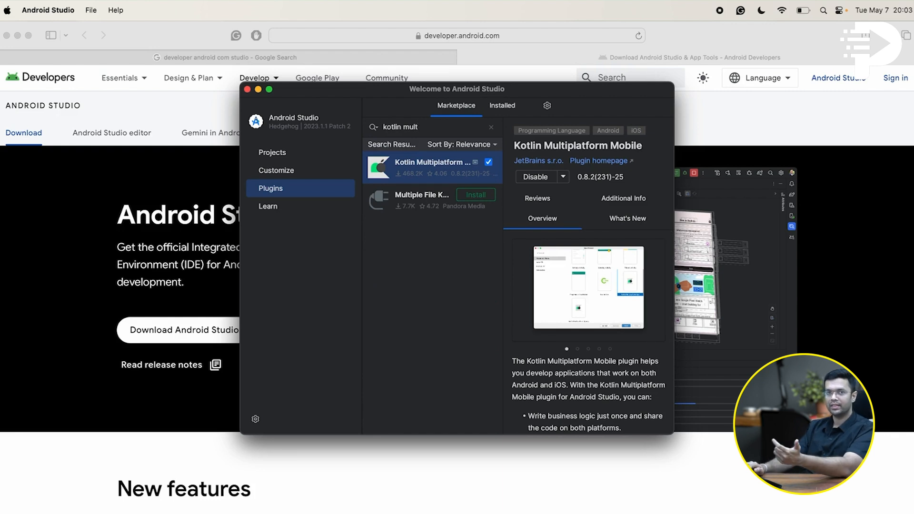
{"action": "left_click", "coordinate": [272, 152]}
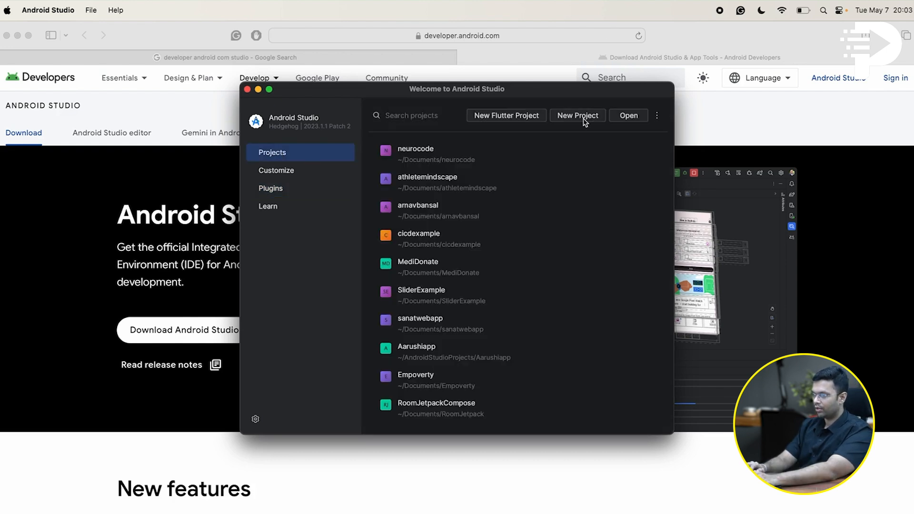
Create a Kotlin Multiplatform Library project named MyApplicationKmm, keeping the default 'shared' module
{"action": "left_click", "coordinate": [577, 115]}
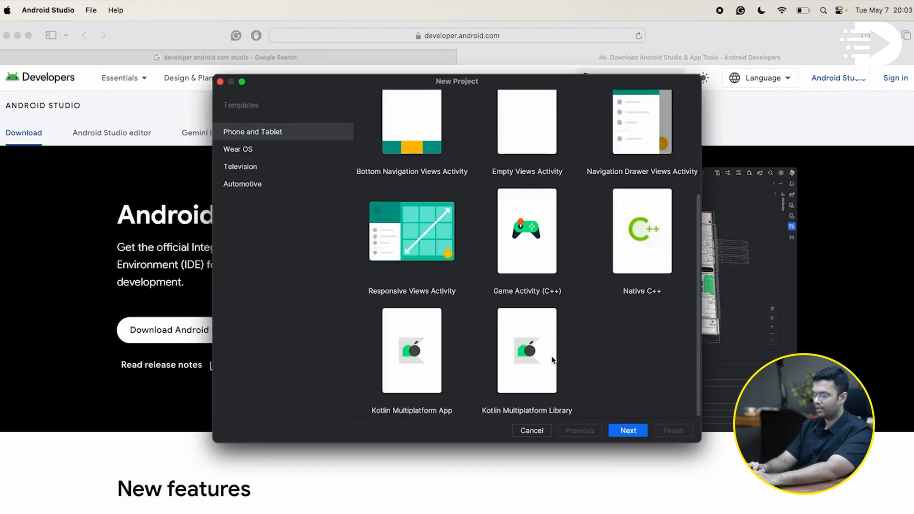
{"action": "left_click", "coordinate": [526, 350]}
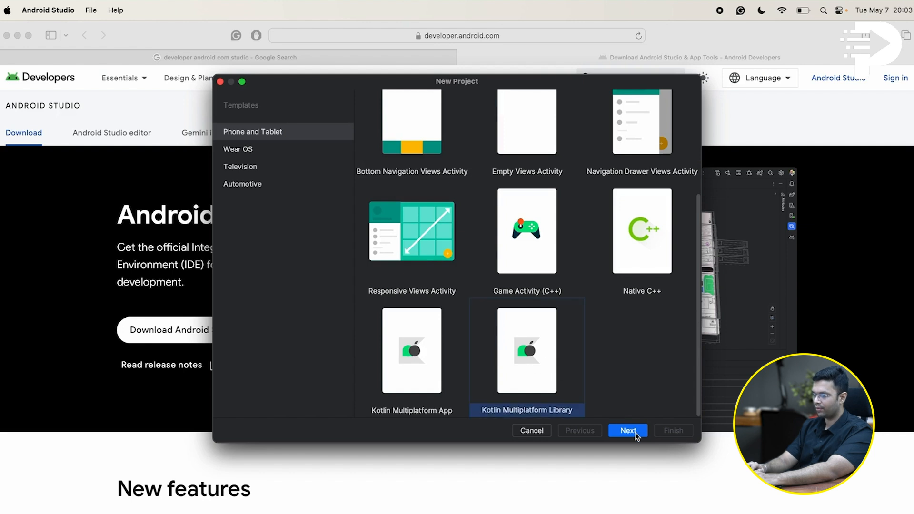
{"action": "left_click", "coordinate": [627, 430]}
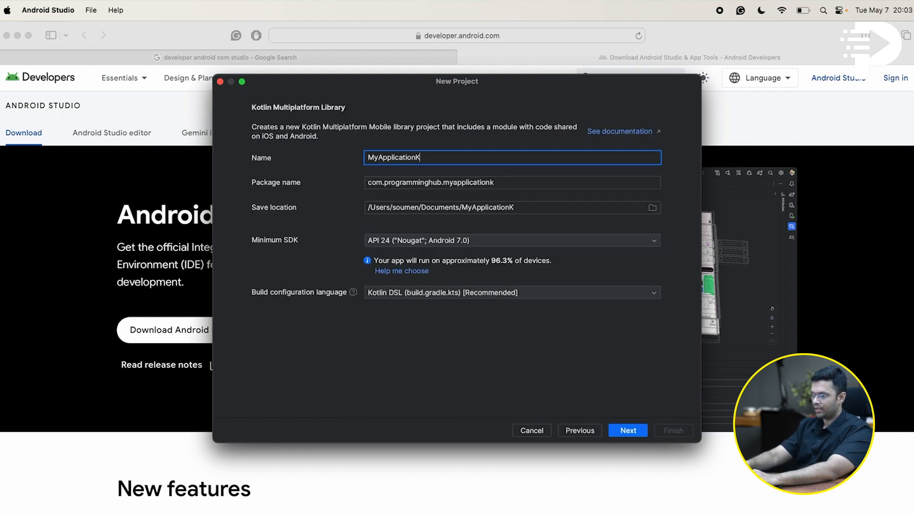
{"action": "type", "text": "mm"}
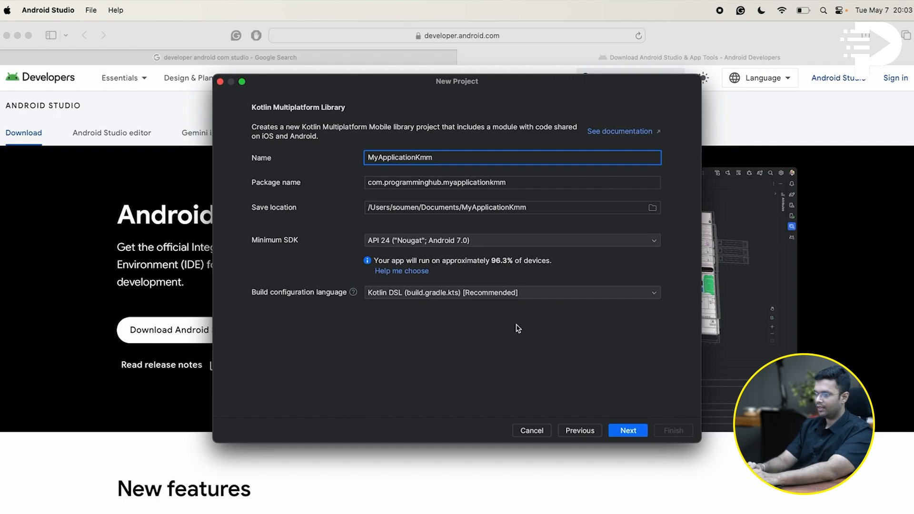
{"action": "left_click", "coordinate": [627, 430]}
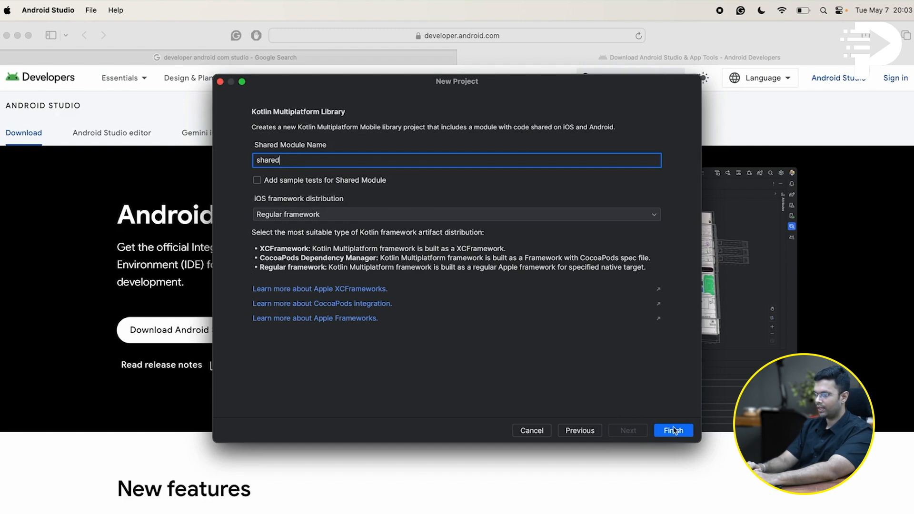
{"action": "left_click", "coordinate": [672, 430]}
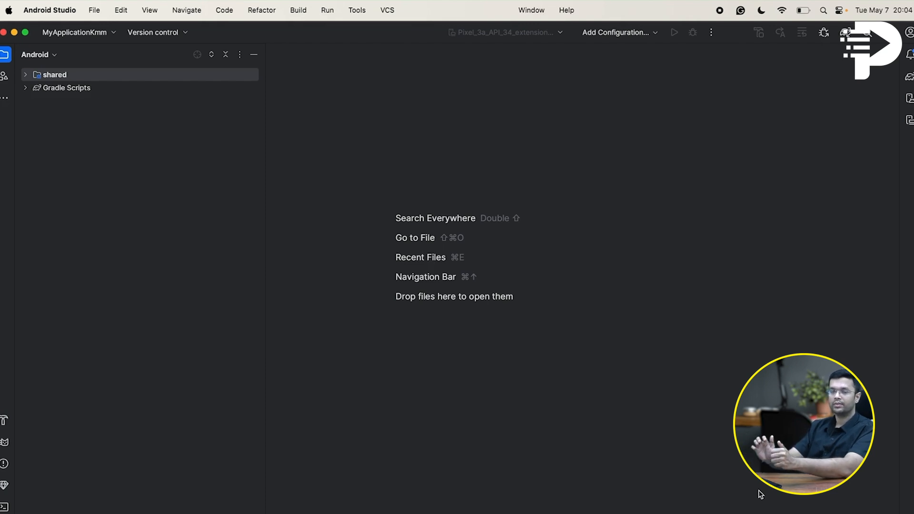
Switch to Project view and expand shared > src with commonMain, androidMain and iosMain
{"action": "left_click", "coordinate": [39, 54]}
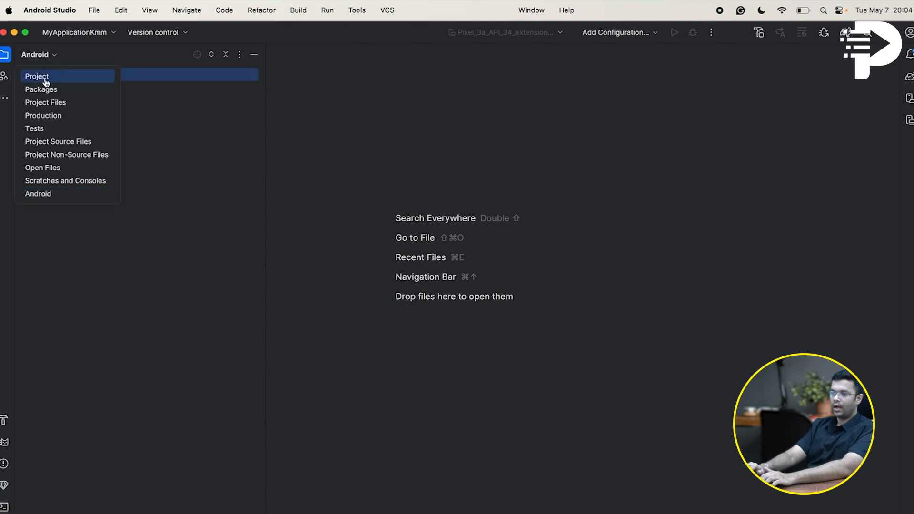
{"action": "left_click", "coordinate": [36, 76]}
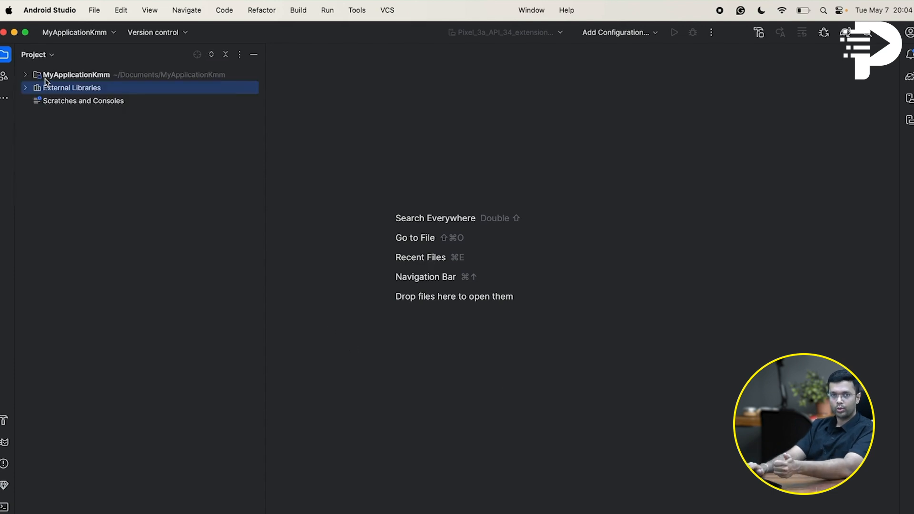
{"action": "left_click", "coordinate": [26, 75]}
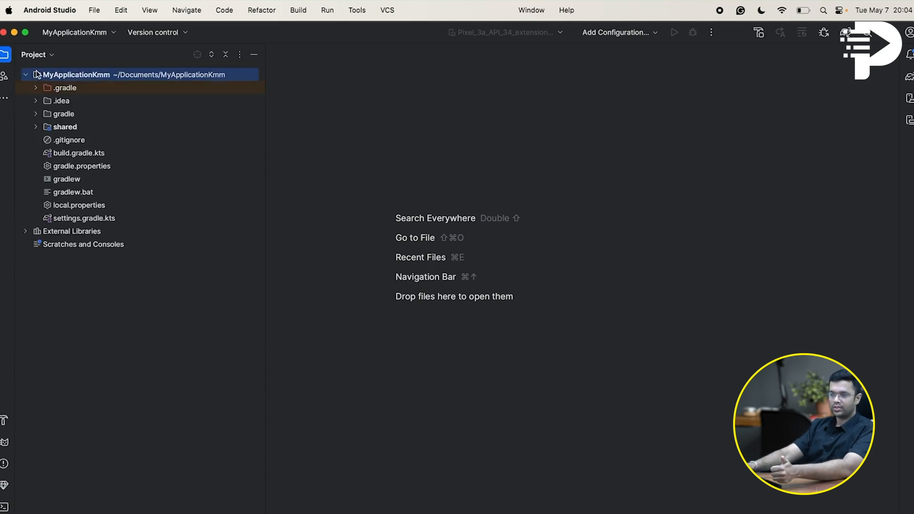
{"action": "left_click", "coordinate": [65, 127]}
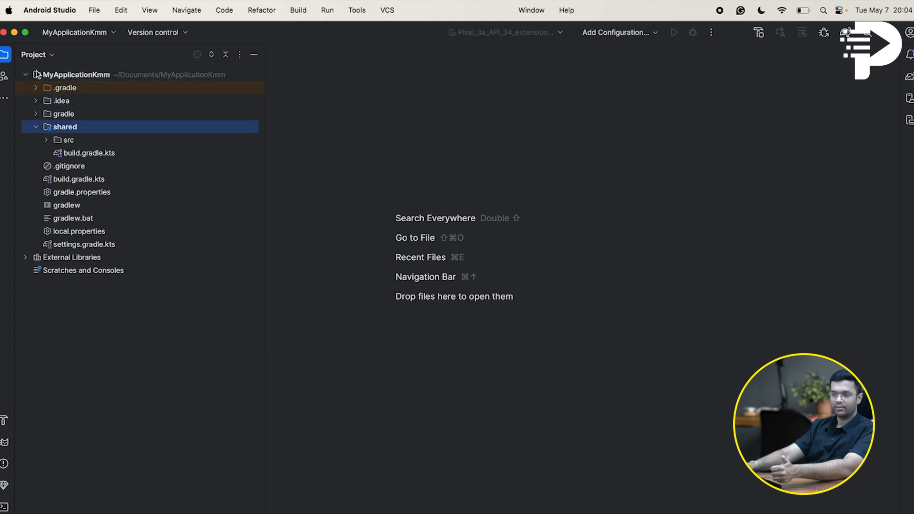
{"action": "left_click", "coordinate": [68, 140]}
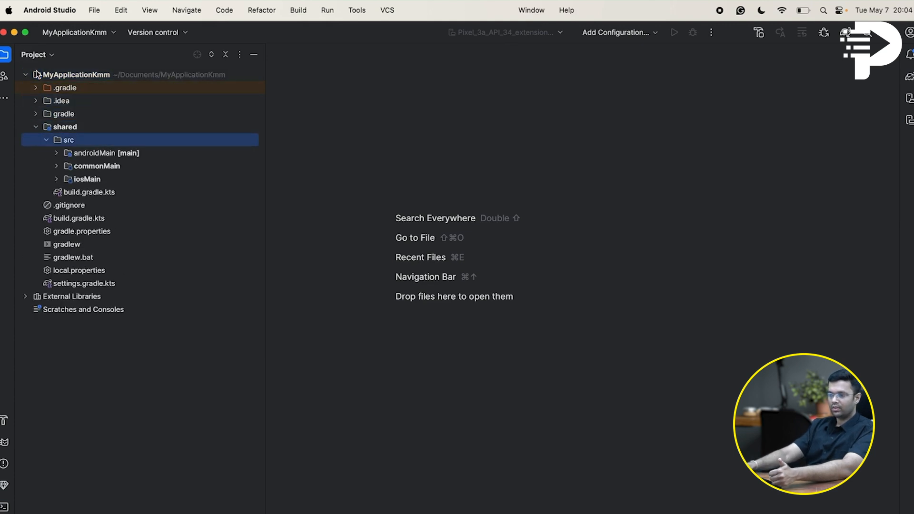
{"action": "left_click", "coordinate": [97, 166]}
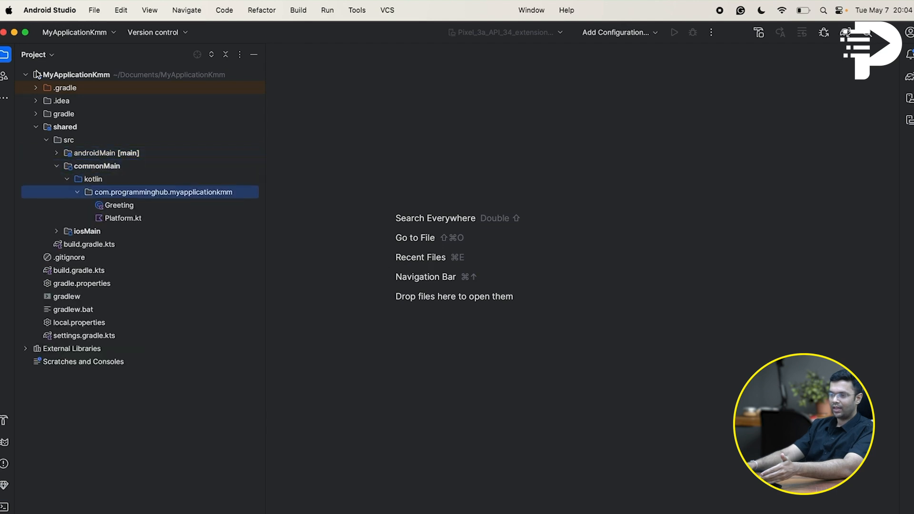
{"action": "left_click", "coordinate": [96, 166]}
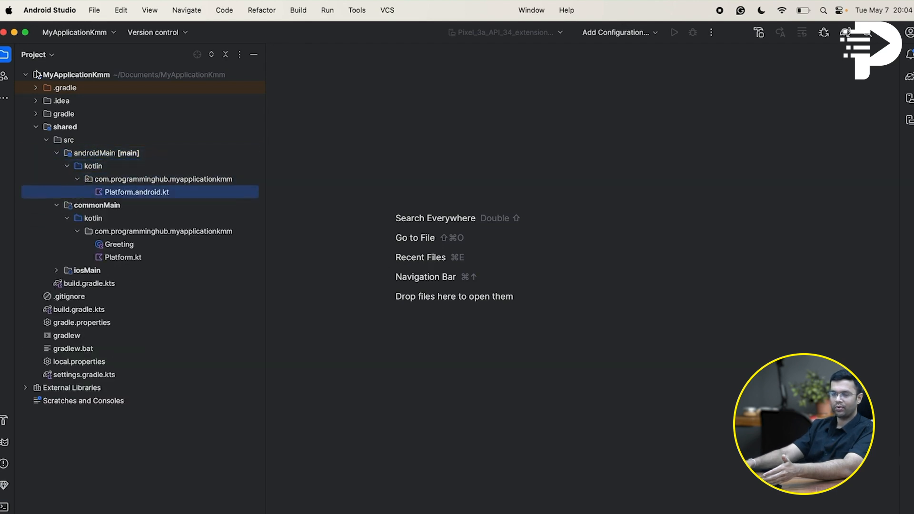
{"action": "left_click", "coordinate": [119, 244]}
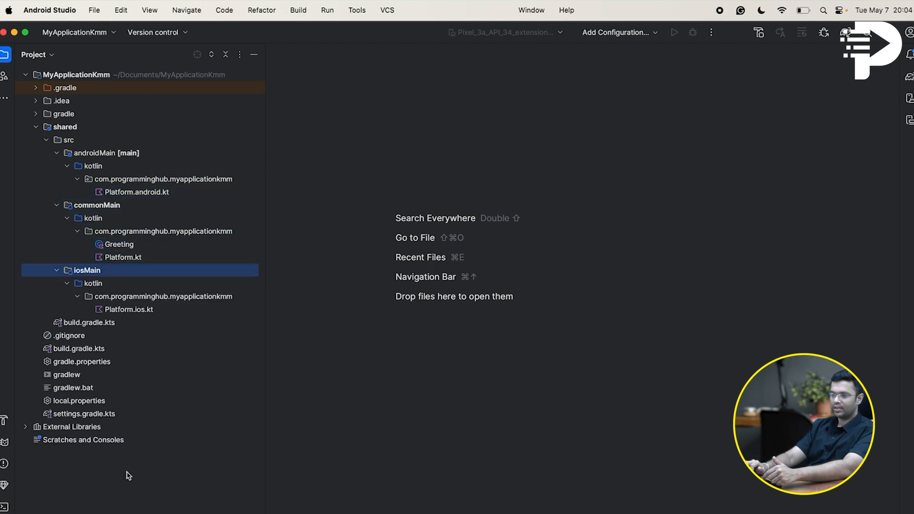
{"action": "mouse_move", "coordinate": [90, 357]}
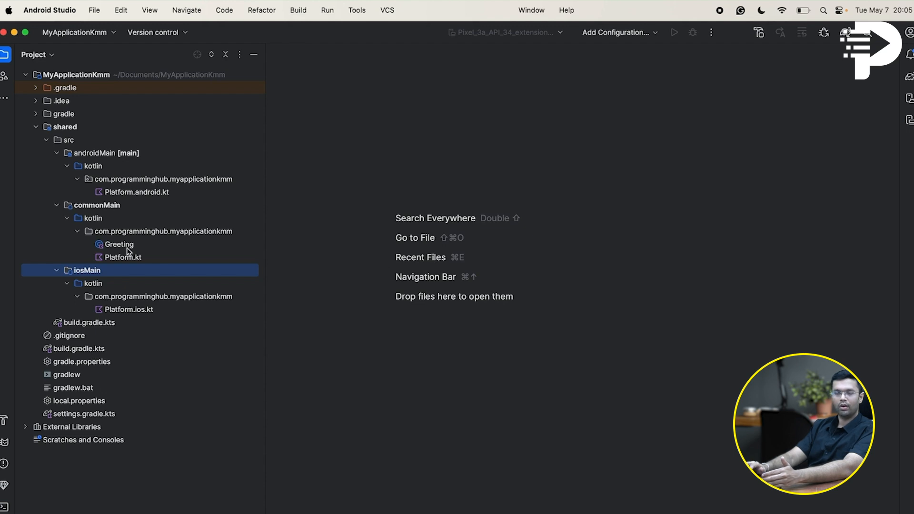
{"action": "mouse_move", "coordinate": [547, 159]}
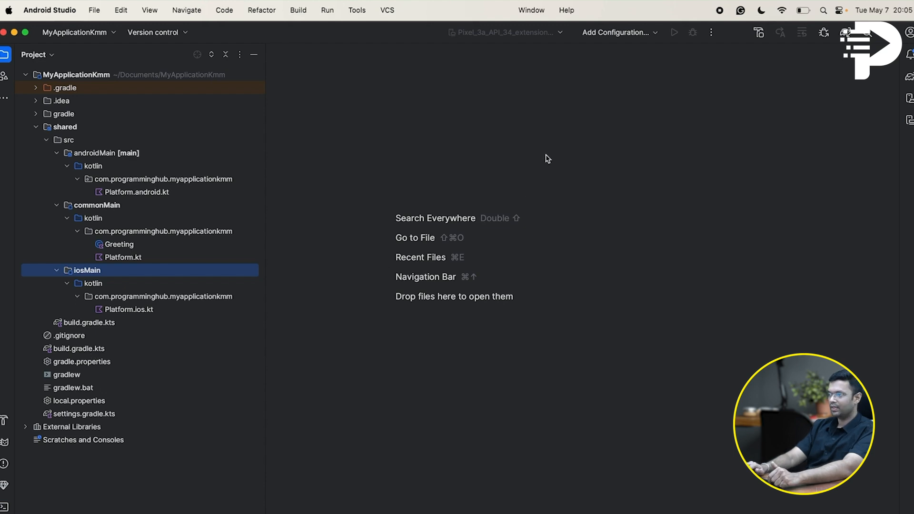
Open the common Platform.kt file from commonMain in the full project view
{"action": "left_click", "coordinate": [615, 32]}
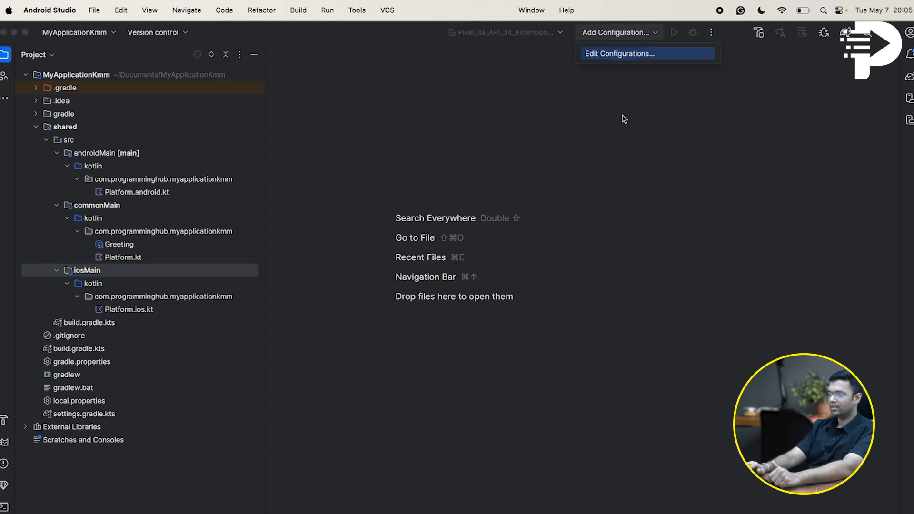
{"action": "left_click", "coordinate": [34, 54]}
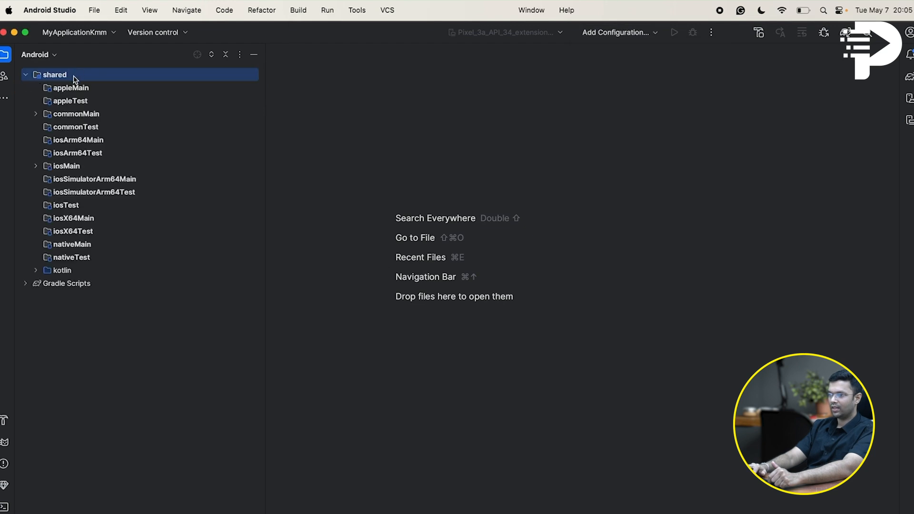
{"action": "left_click", "coordinate": [34, 54]}
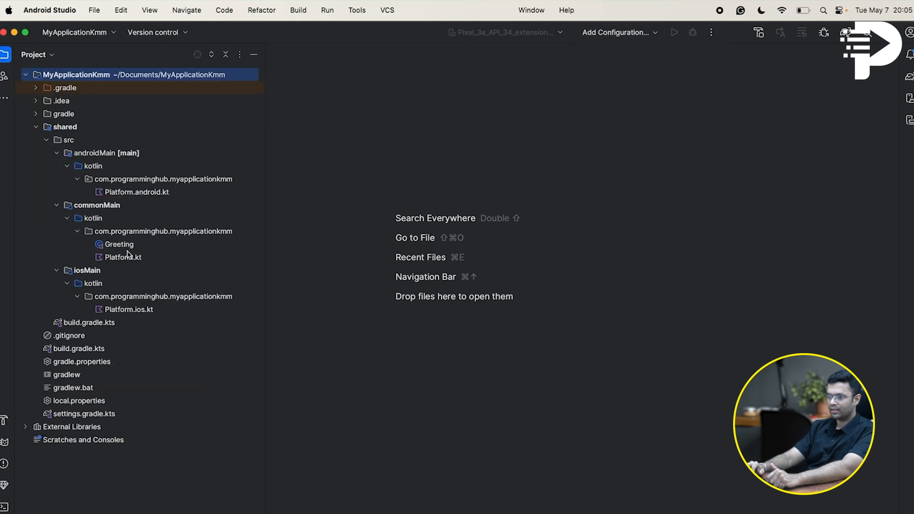
{"action": "double_click", "coordinate": [123, 257]}
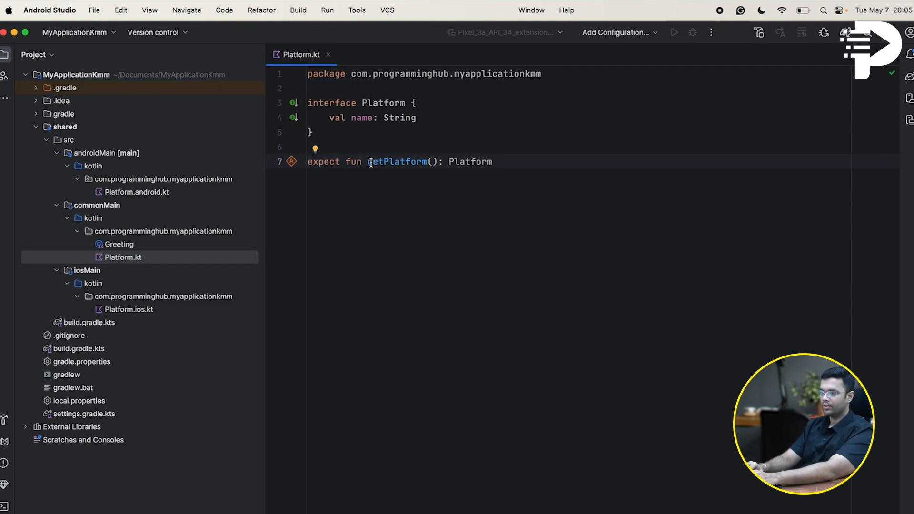
Highlight the expect fun getPlatform declaration in Platform.kt
{"action": "left_click_drag", "start_coordinate": [367, 161], "coordinate": [492, 161]}
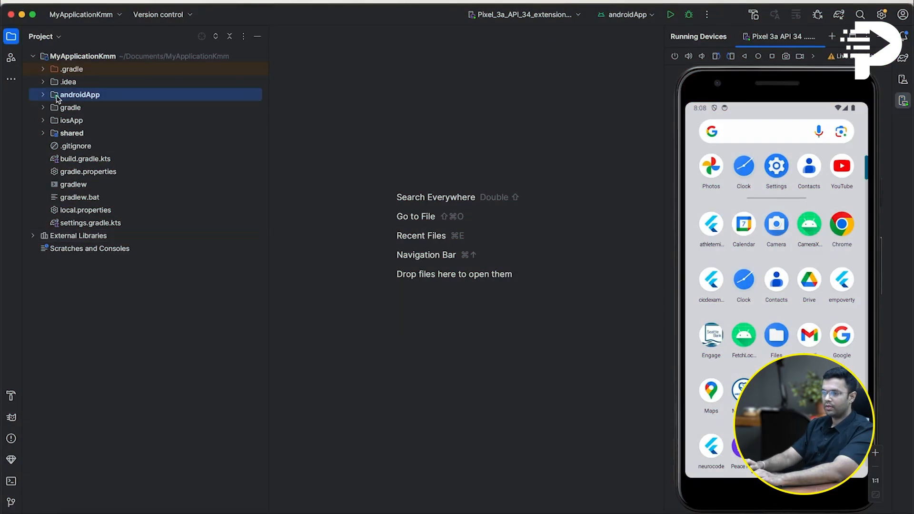
Expand androidApp > src > main > java and open MainActivity.kt
{"action": "left_click", "coordinate": [79, 94]}
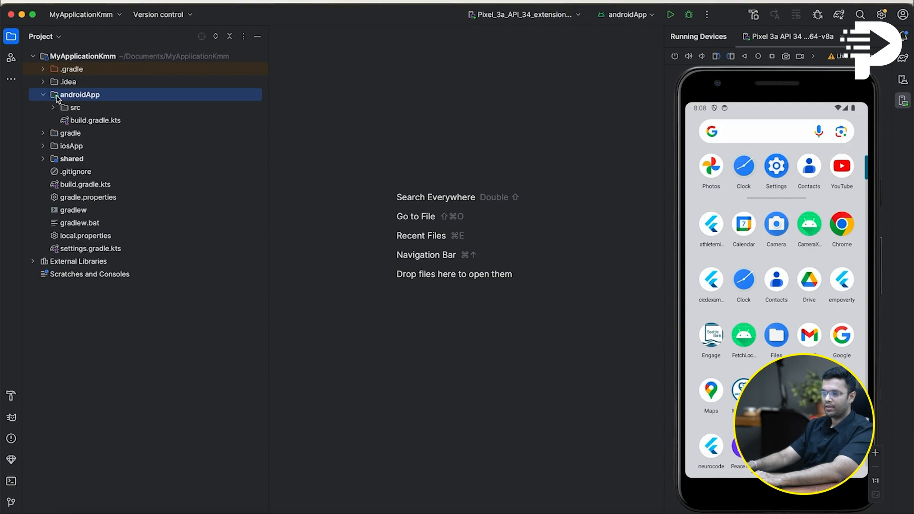
{"action": "left_click", "coordinate": [54, 107]}
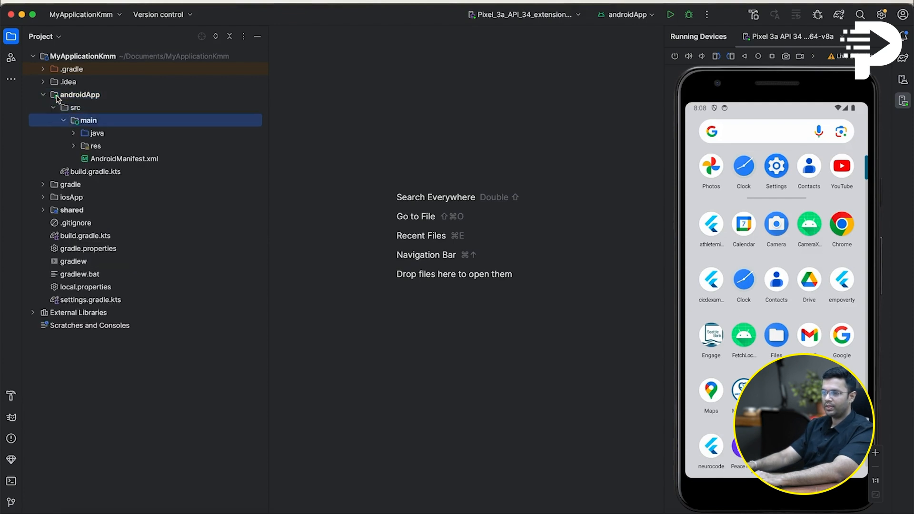
{"action": "left_click", "coordinate": [96, 133]}
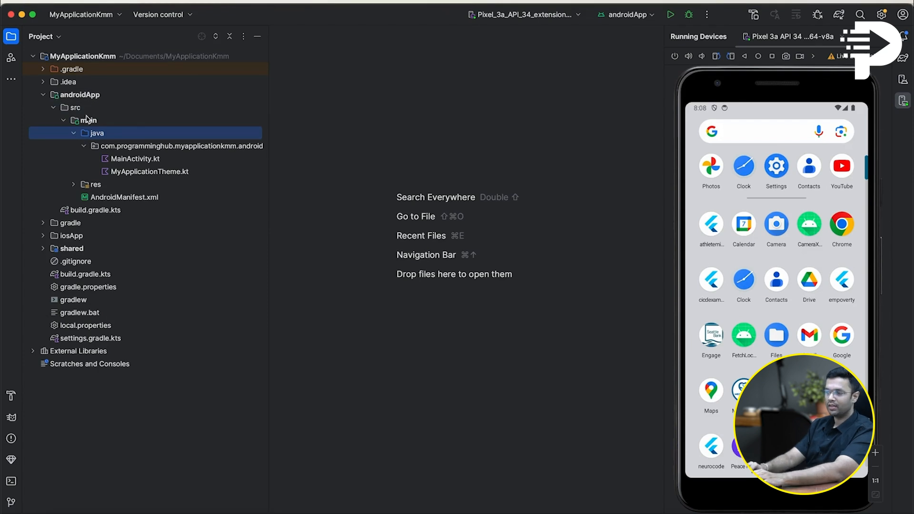
{"action": "double_click", "coordinate": [137, 159]}
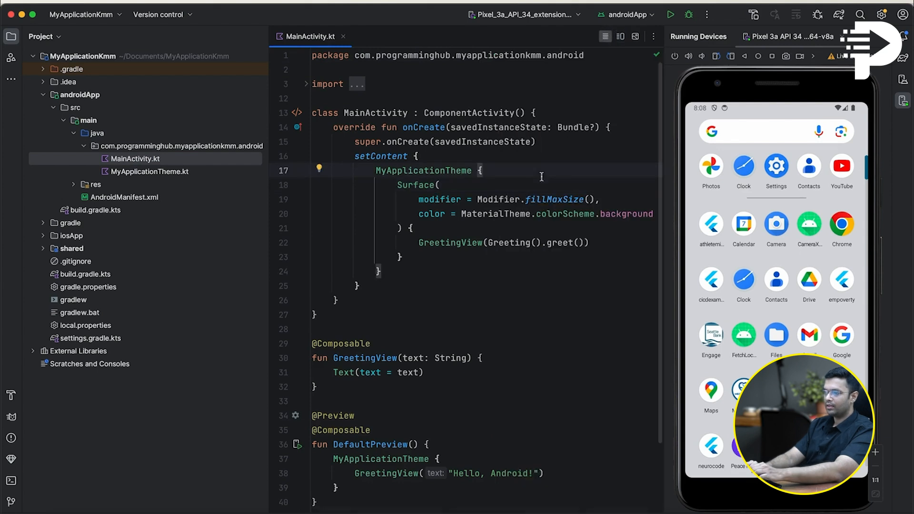
{"action": "double_click", "coordinate": [375, 113]}
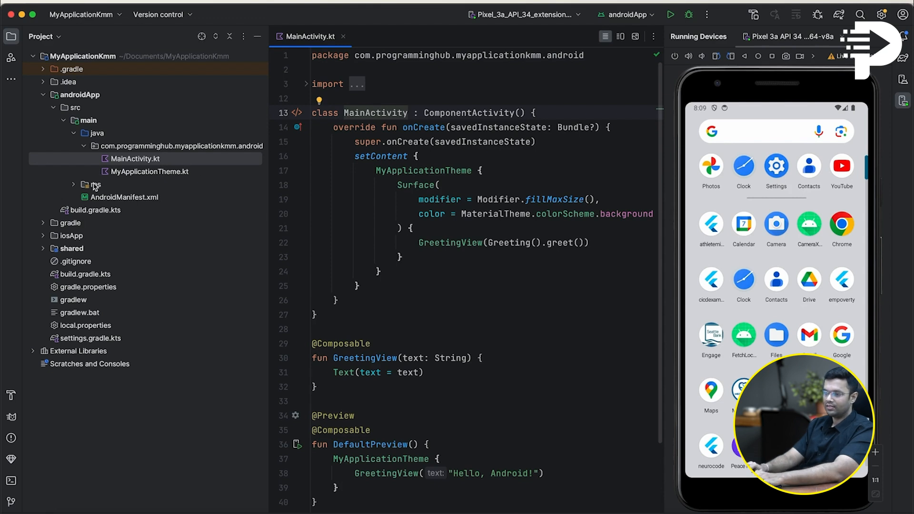
Open AndroidManifest.xml, then browse iosApp's Info.plist and Preview Content before collapsing it
{"action": "left_click", "coordinate": [126, 197]}
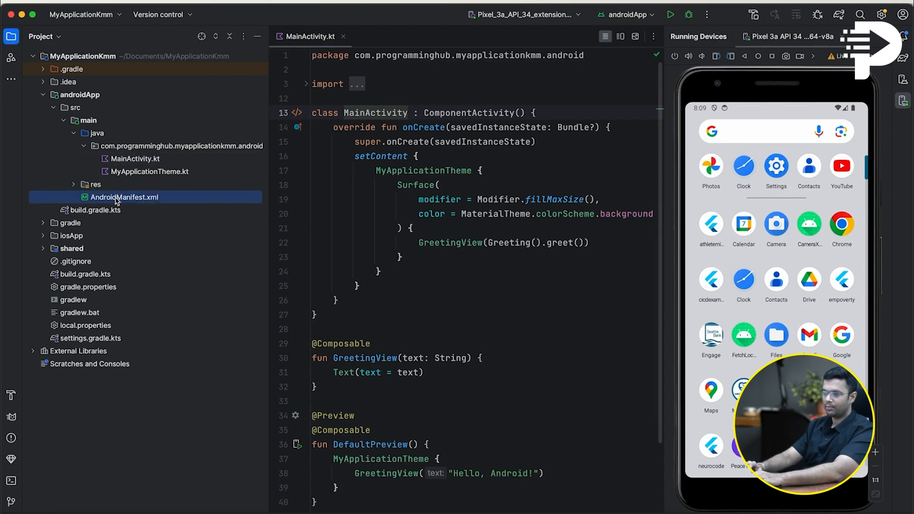
{"action": "double_click", "coordinate": [124, 197]}
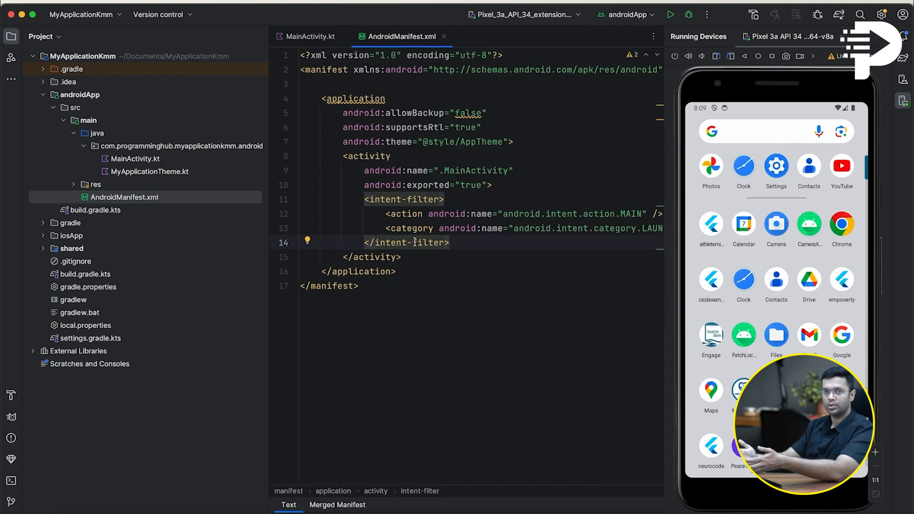
{"action": "left_click", "coordinate": [68, 236]}
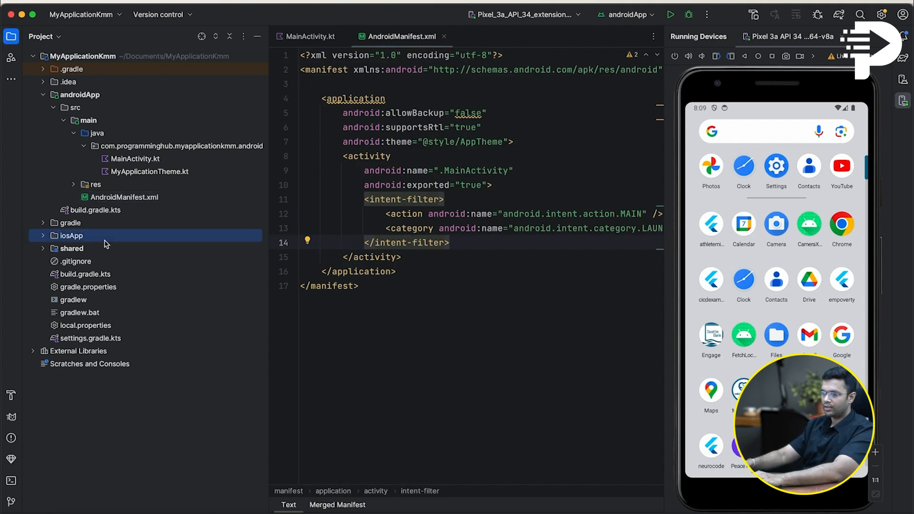
{"action": "left_click", "coordinate": [70, 236]}
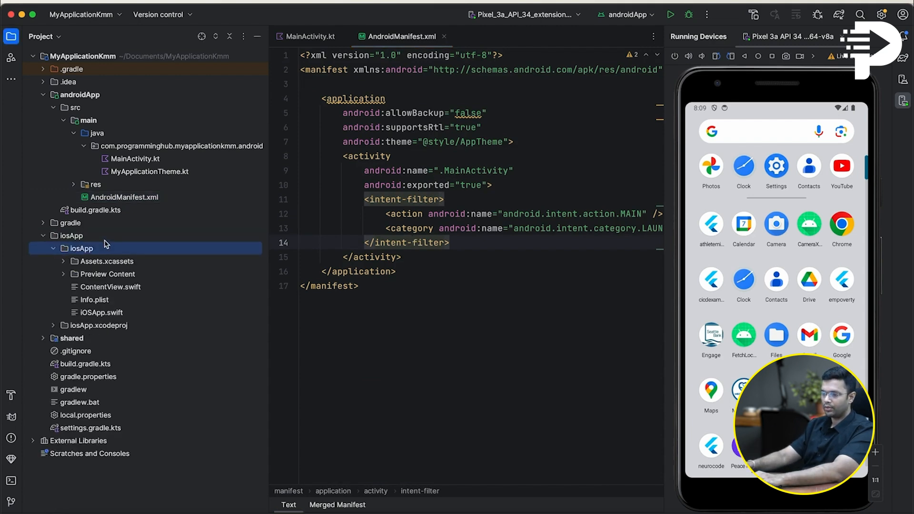
{"action": "left_click", "coordinate": [94, 299]}
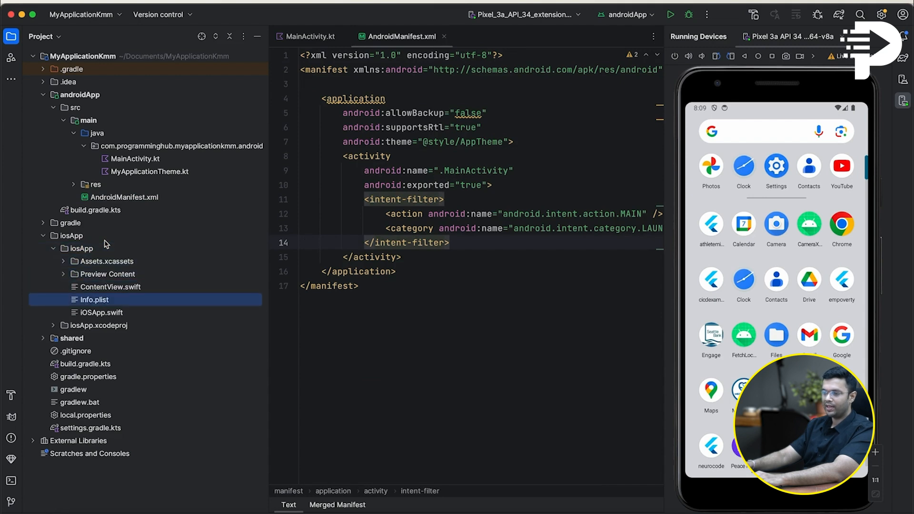
{"action": "left_click", "coordinate": [108, 274]}
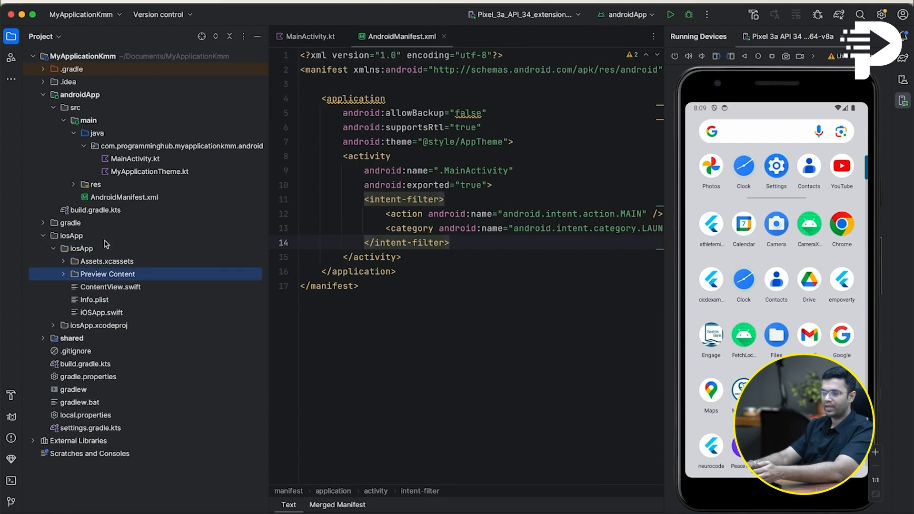
{"action": "left_click", "coordinate": [108, 286]}
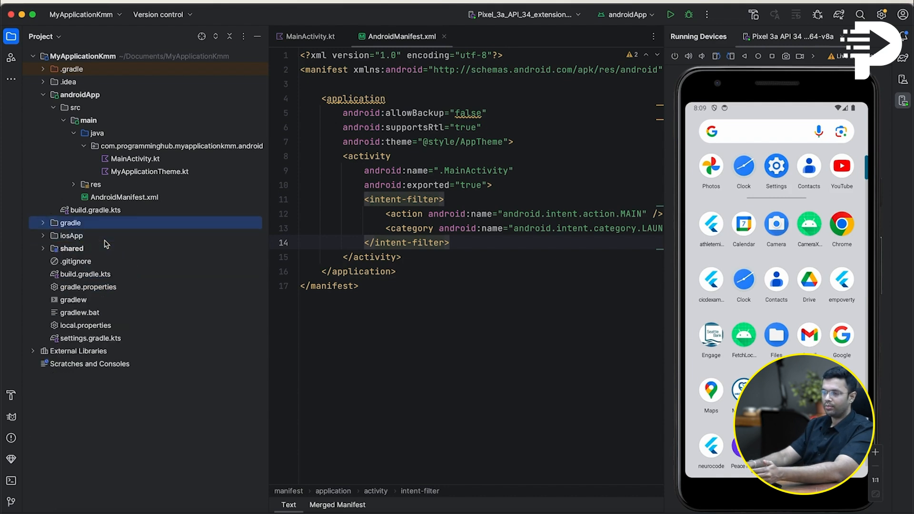
Collapse androidApp, expand shared > src > commonMain, open Platform.kt, then the shared build.gradle.kts
{"action": "left_click", "coordinate": [80, 95]}
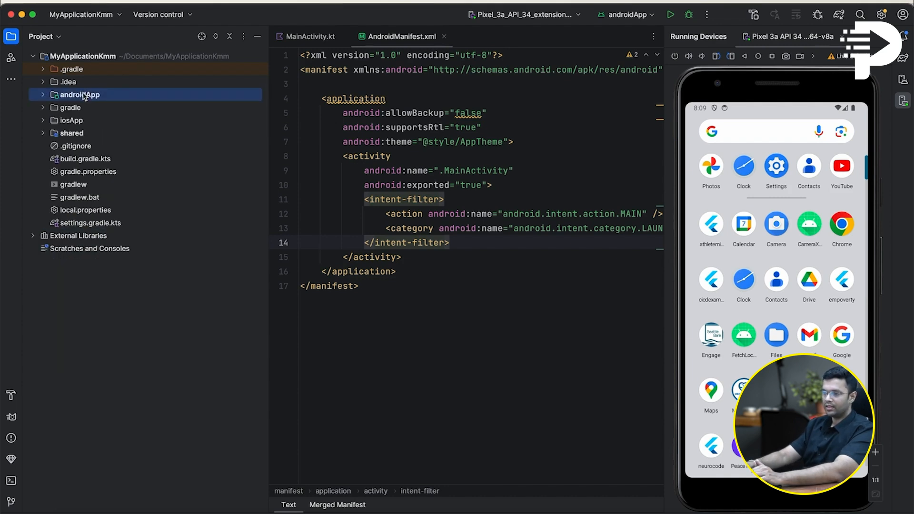
{"action": "left_click", "coordinate": [73, 120]}
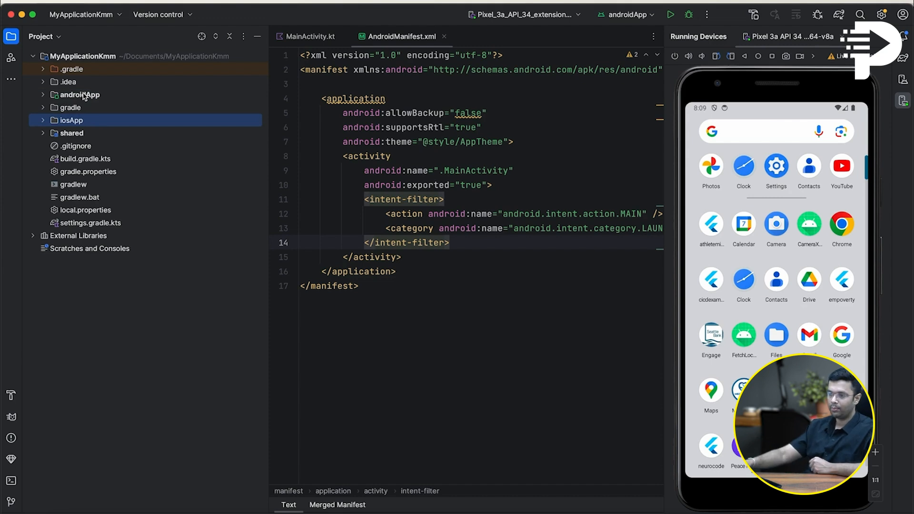
{"action": "left_click", "coordinate": [71, 133]}
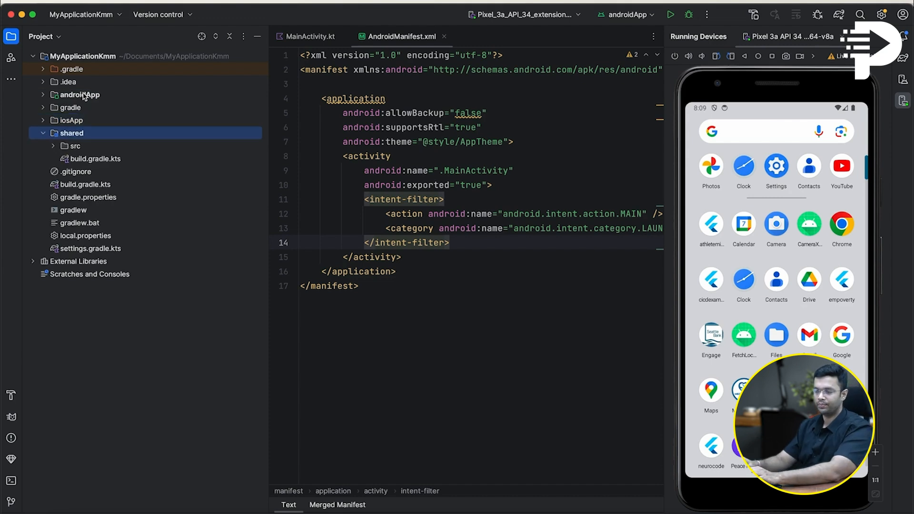
{"action": "left_click", "coordinate": [75, 146]}
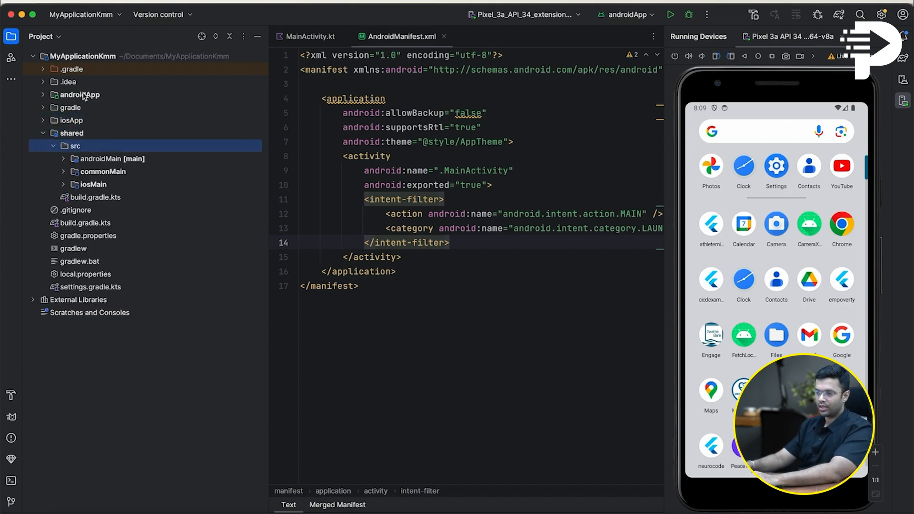
{"action": "left_click", "coordinate": [106, 172]}
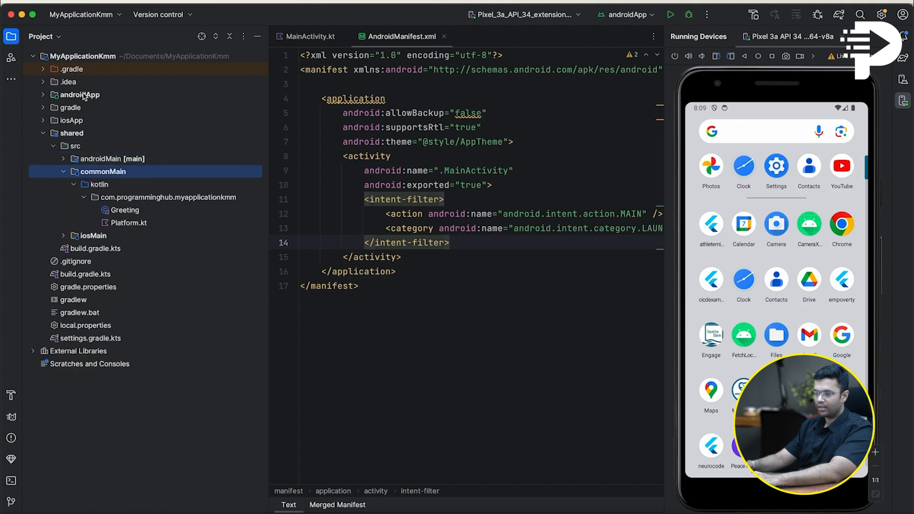
{"action": "left_click", "coordinate": [130, 223]}
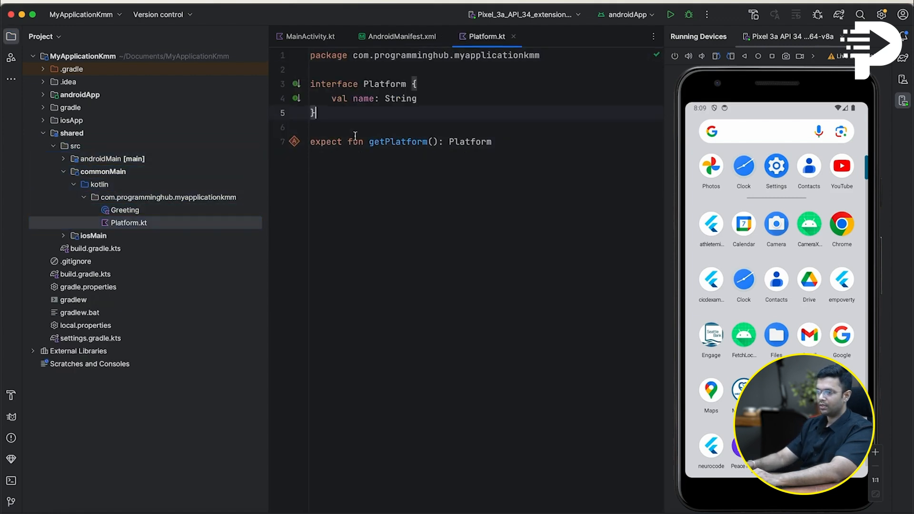
{"action": "left_click_drag", "start_coordinate": [354, 83], "coordinate": [315, 112]}
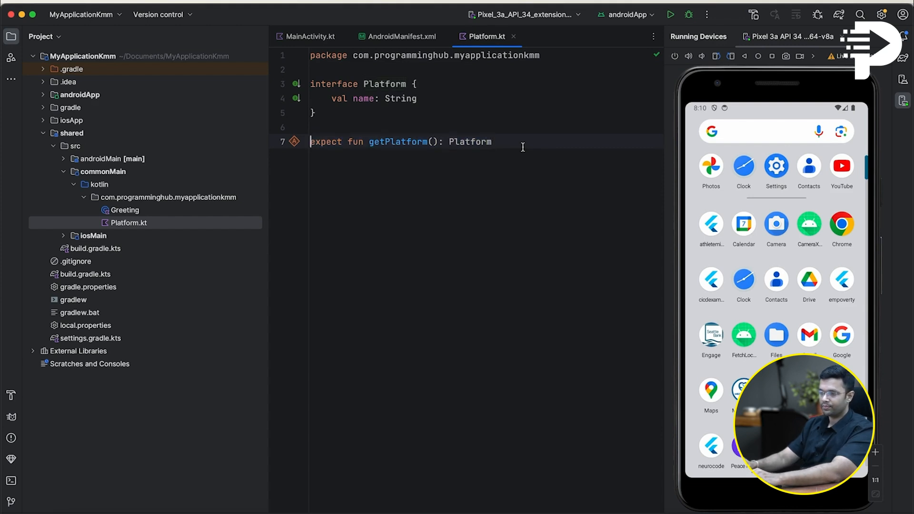
{"action": "left_click", "coordinate": [113, 159]}
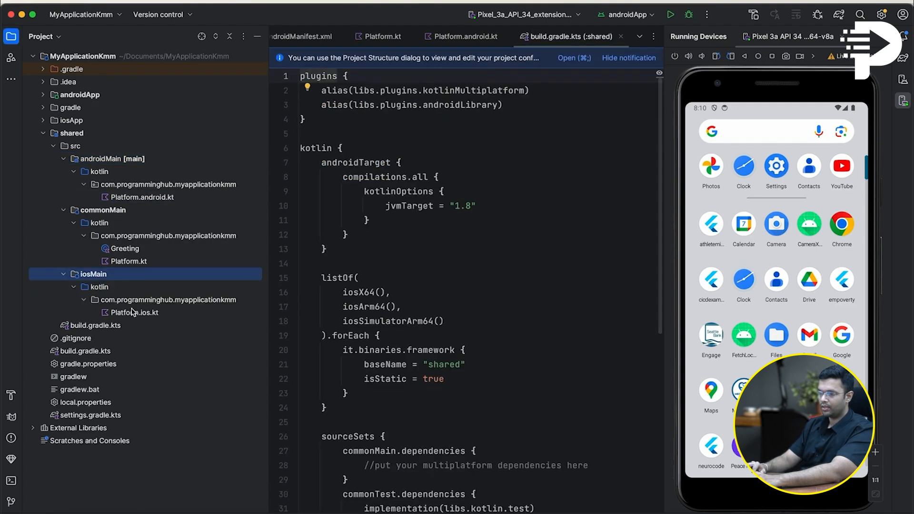
Open Platform.ios.kt and run androidApp so the Pixel 3a emulator shows 'Hello, Android 34!'
{"action": "double_click", "coordinate": [138, 313]}
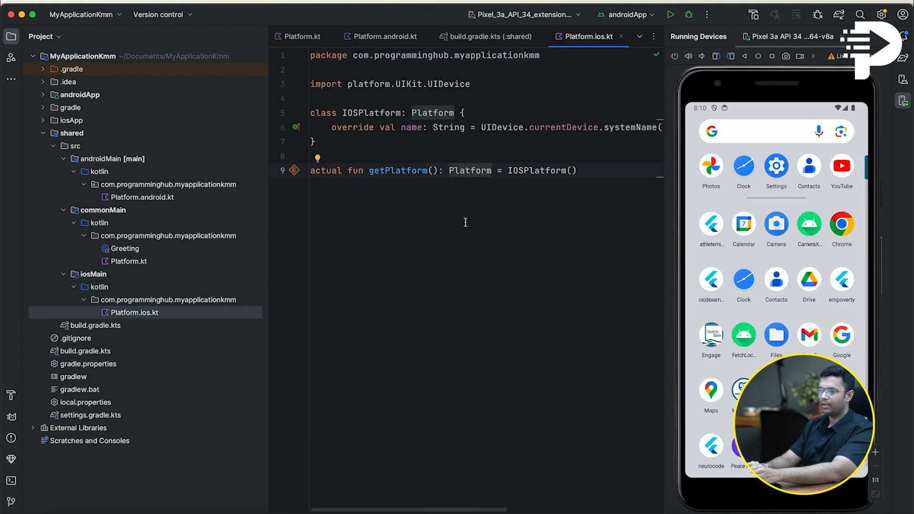
{"action": "double_click", "coordinate": [371, 112]}
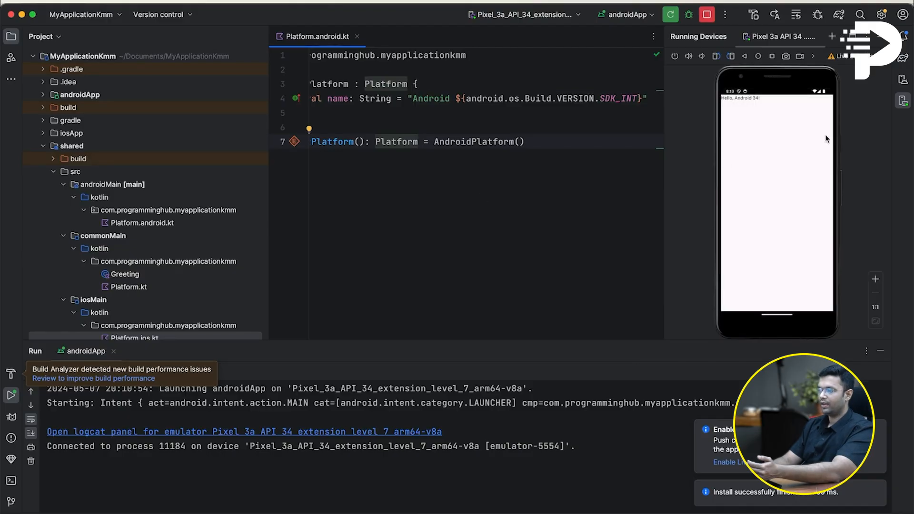
{"action": "mouse_move", "coordinate": [784, 105]}
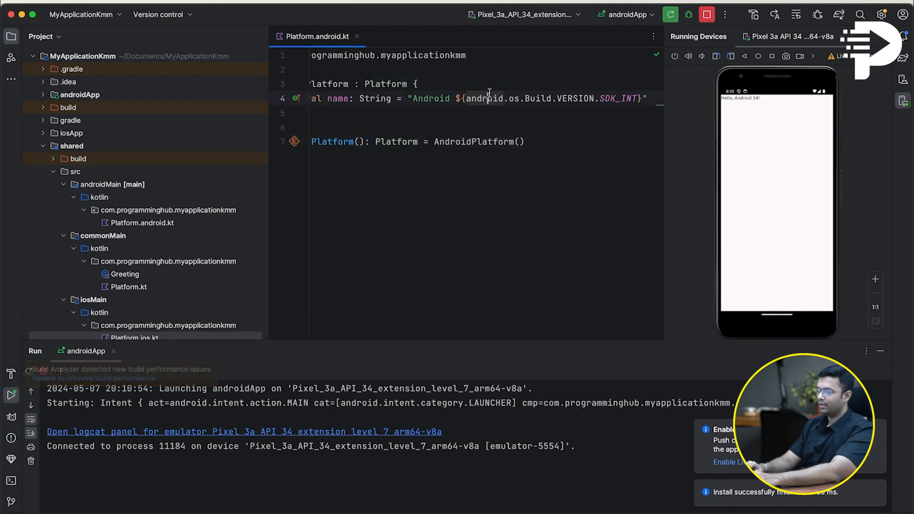
{"action": "scroll", "scroll_direction": "left", "scroll_amount": 3}
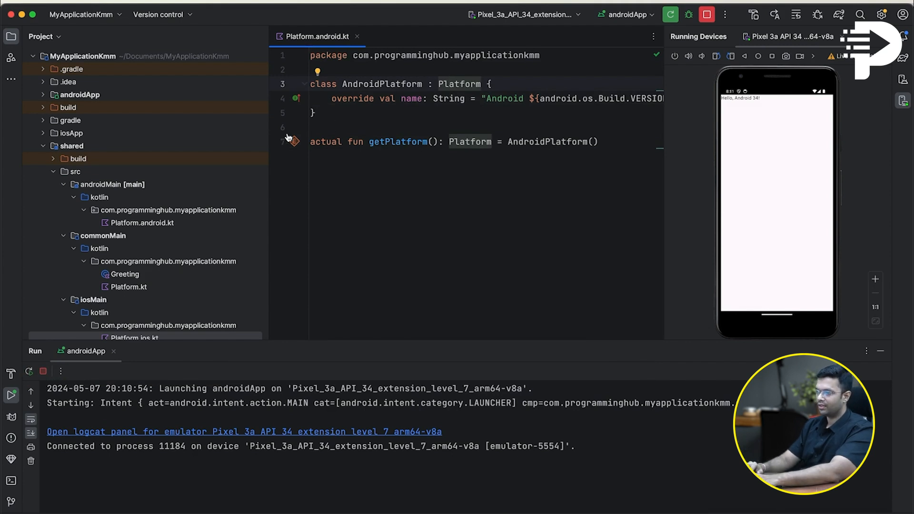
Add 'val channelName: String' below the name property in the common Platform interface
{"action": "double_click", "coordinate": [128, 286]}
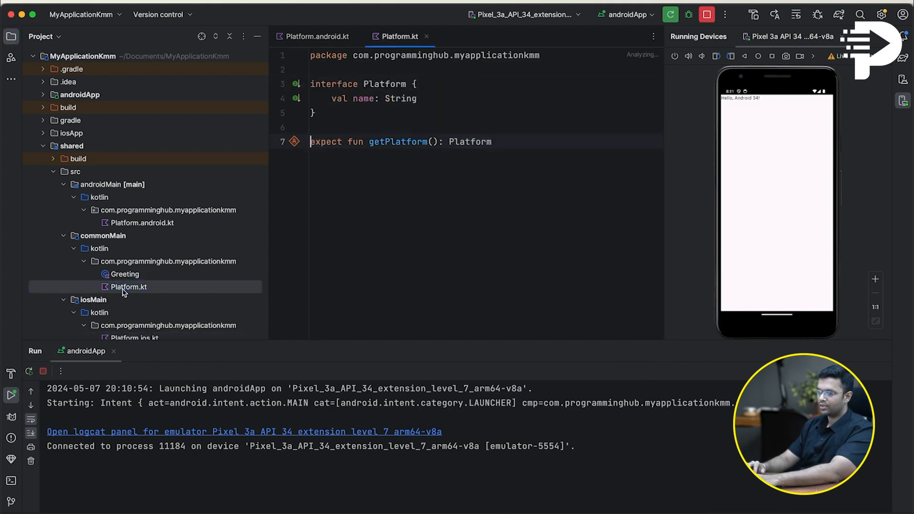
{"action": "left_click", "coordinate": [446, 98]}
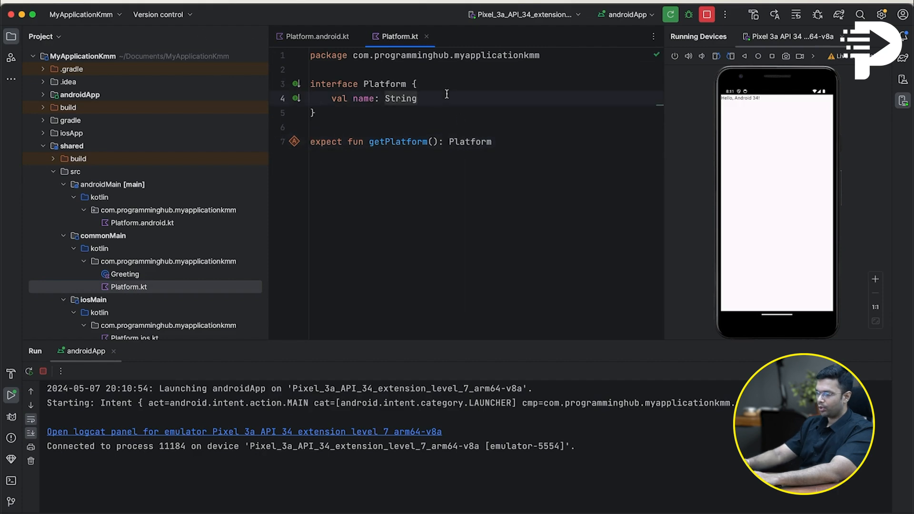
{"action": "type", "text": "val ch"}
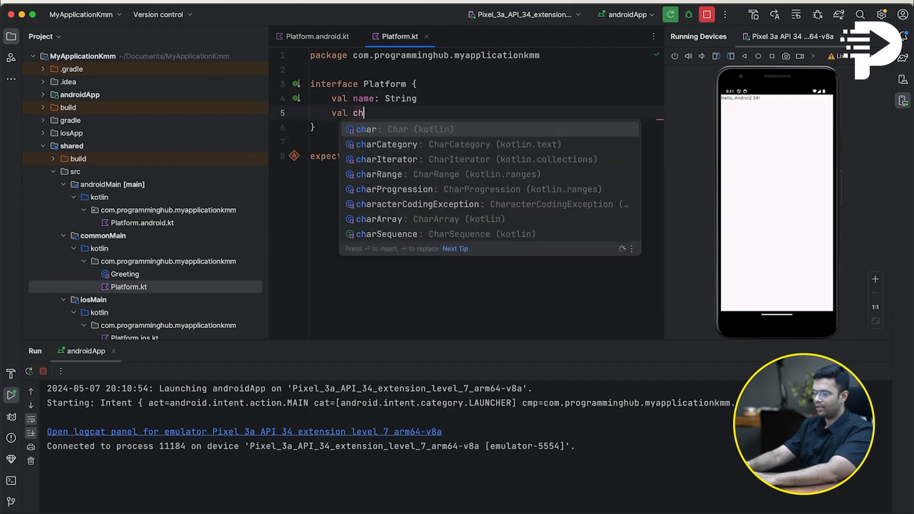
{"action": "type", "text": "annelName : S"}
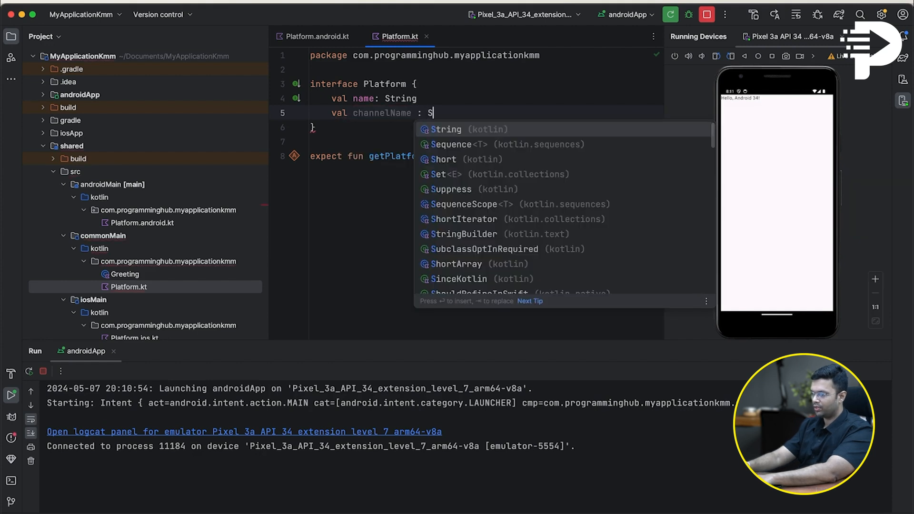
{"action": "type", "text": "tring"}
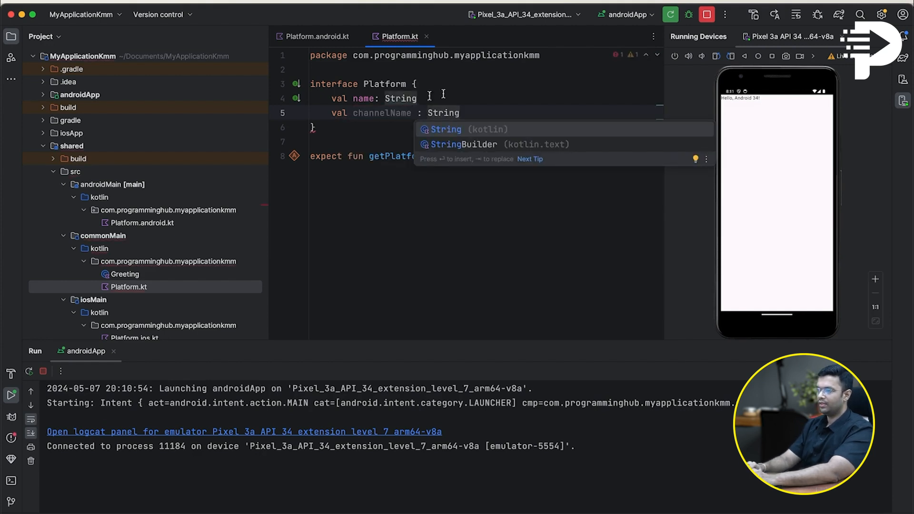
{"action": "key", "text": "Escape"}
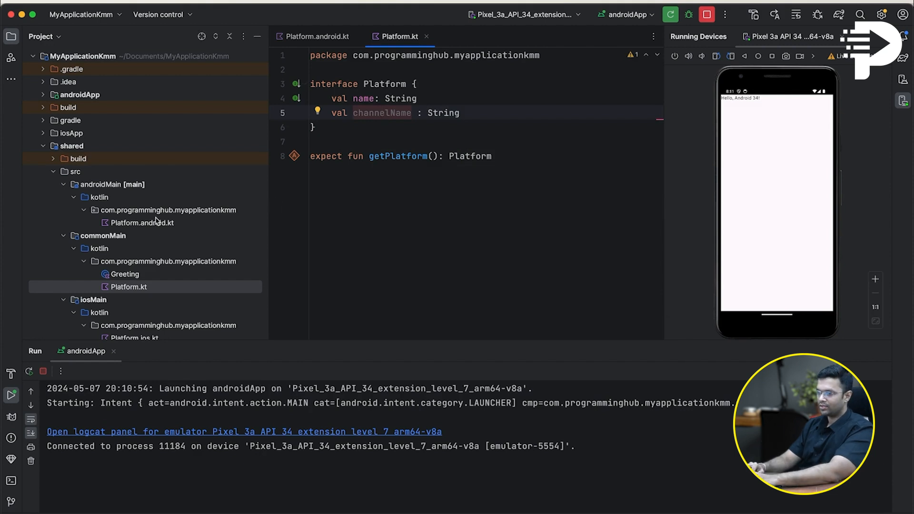
In Platform.android.kt, override channelName with the string "Programming hub Android"
{"action": "left_click", "coordinate": [140, 222]}
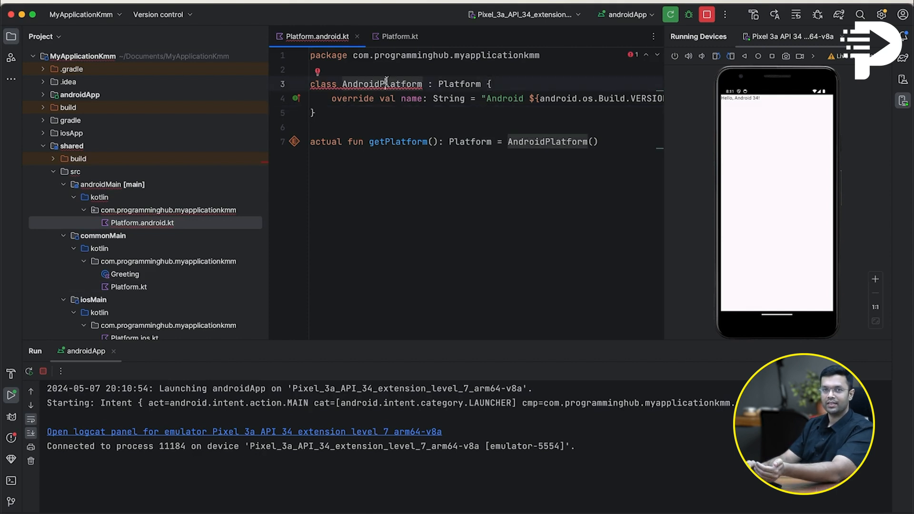
{"action": "left_click", "coordinate": [400, 36]}
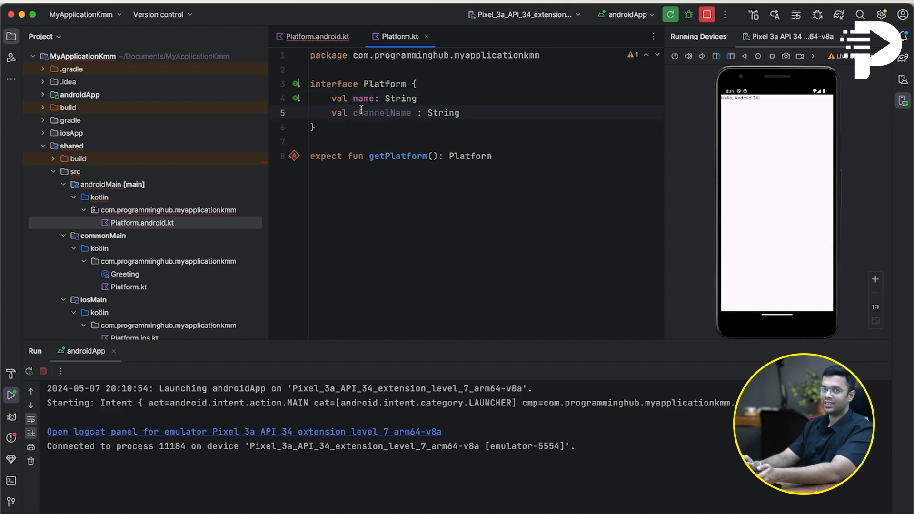
{"action": "left_click", "coordinate": [316, 36]}
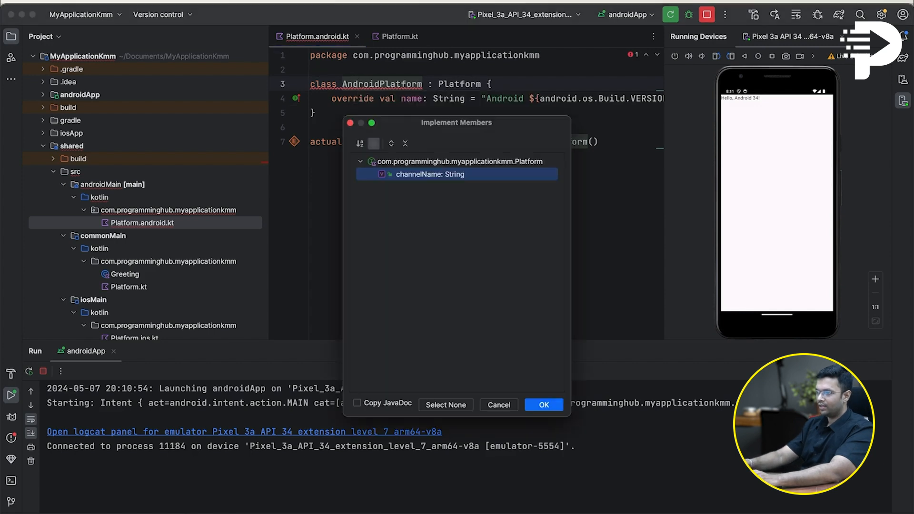
{"action": "left_click", "coordinate": [542, 404]}
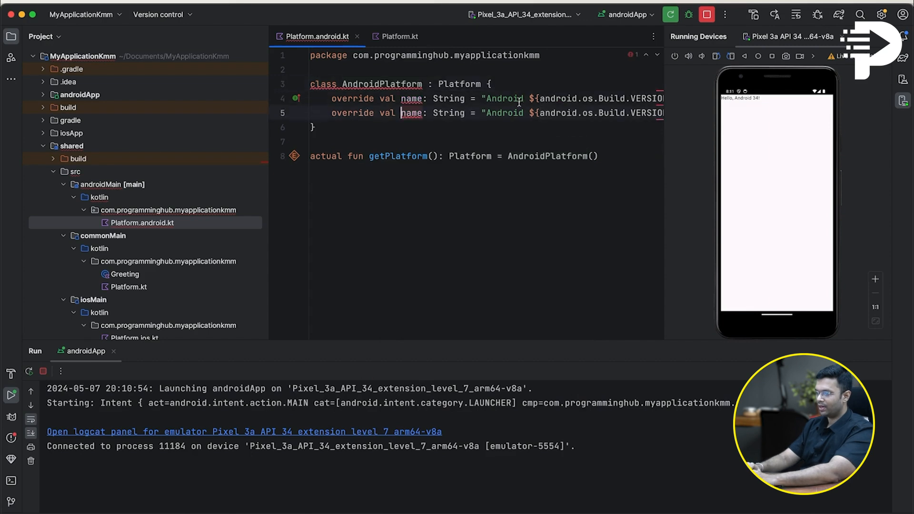
{"action": "type", "text": "channelN"}
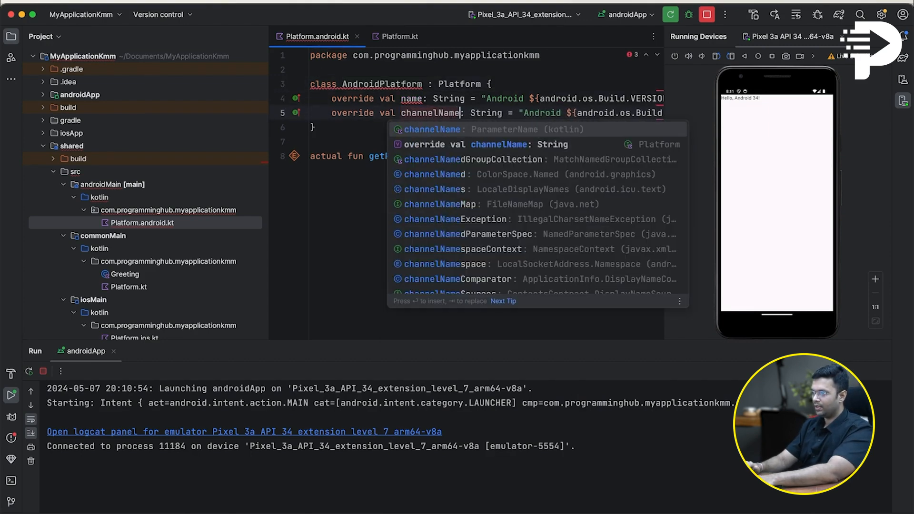
{"action": "key", "text": "Escape"}
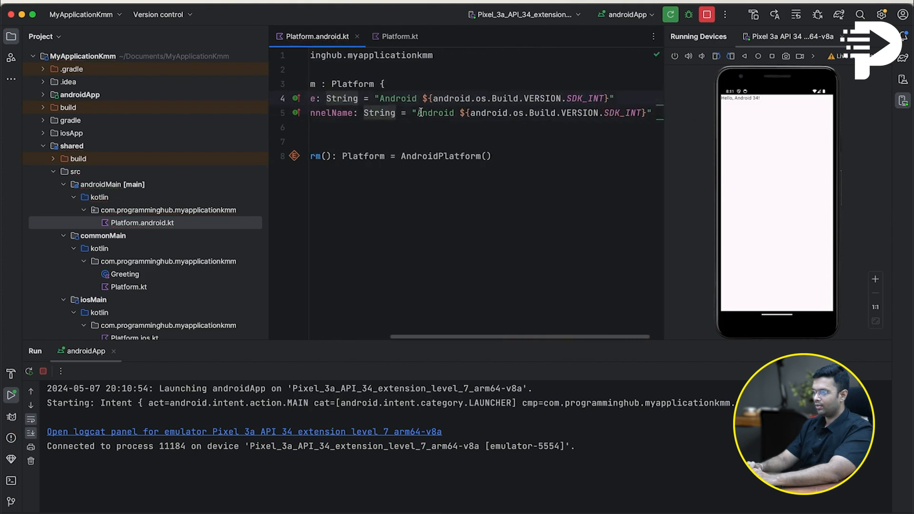
{"action": "left_click_drag", "start_coordinate": [418, 112], "coordinate": [647, 112]}
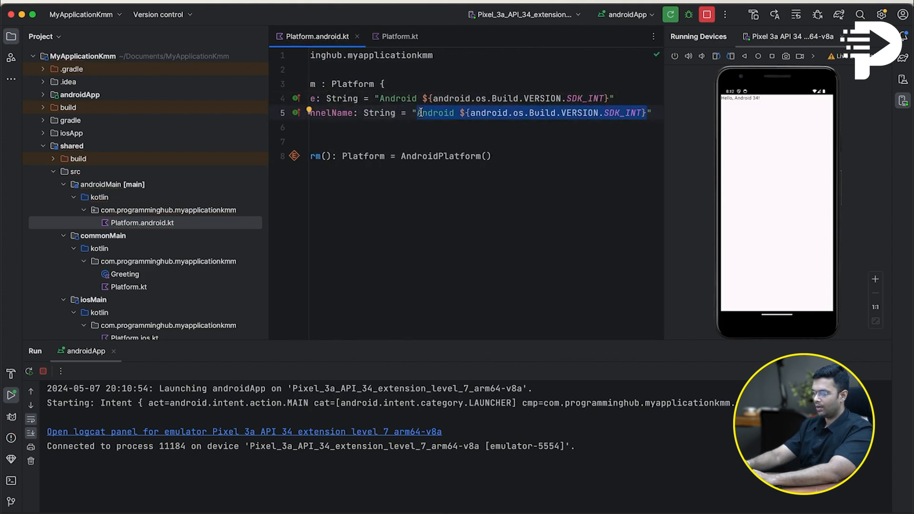
{"action": "type", "text": "Progr\""}
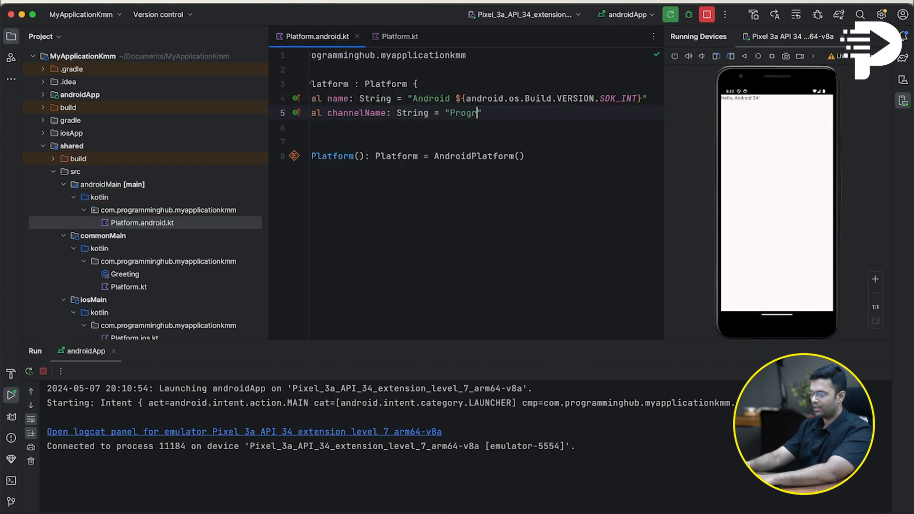
{"action": "type", "text": "amming hub Android"}
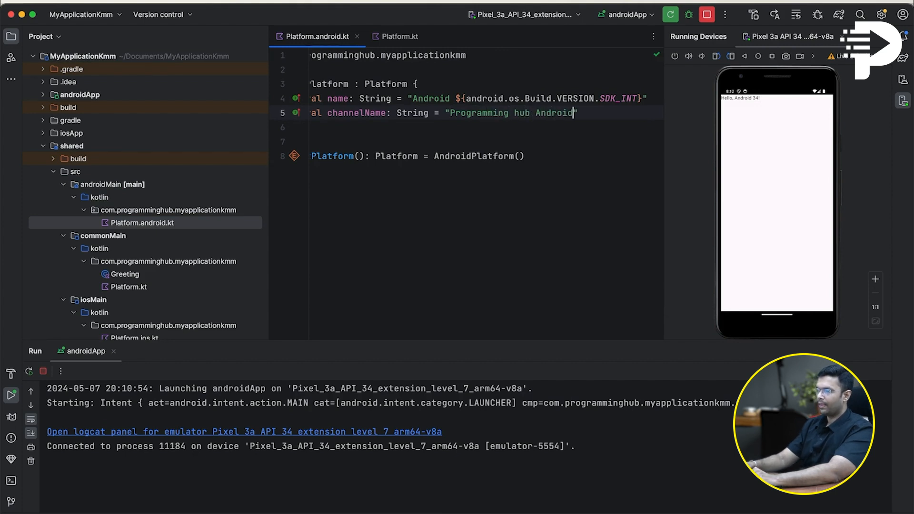
{"action": "scroll", "scroll_direction": "left", "scroll_amount": 3}
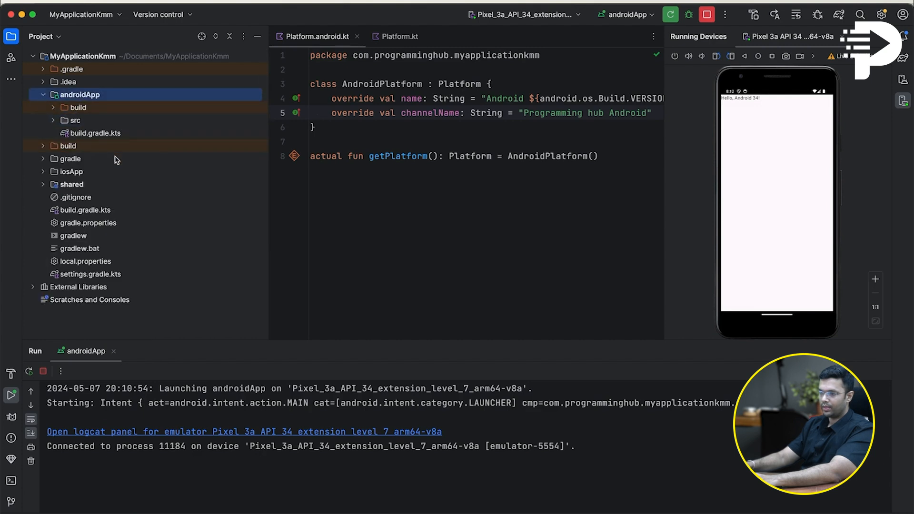
Open the Android app's MainActivity.kt and scroll through its code
{"action": "left_click", "coordinate": [52, 120]}
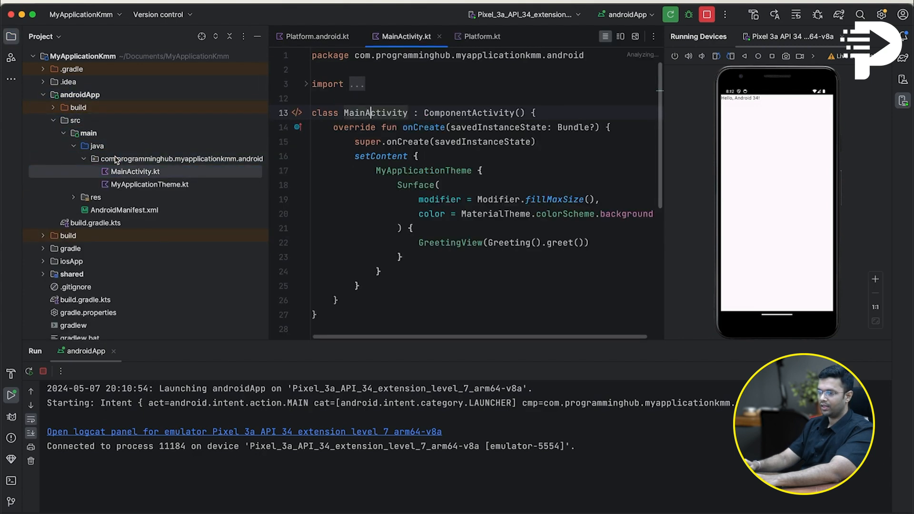
{"action": "scroll", "scroll_direction": "down", "scroll_amount": 3}
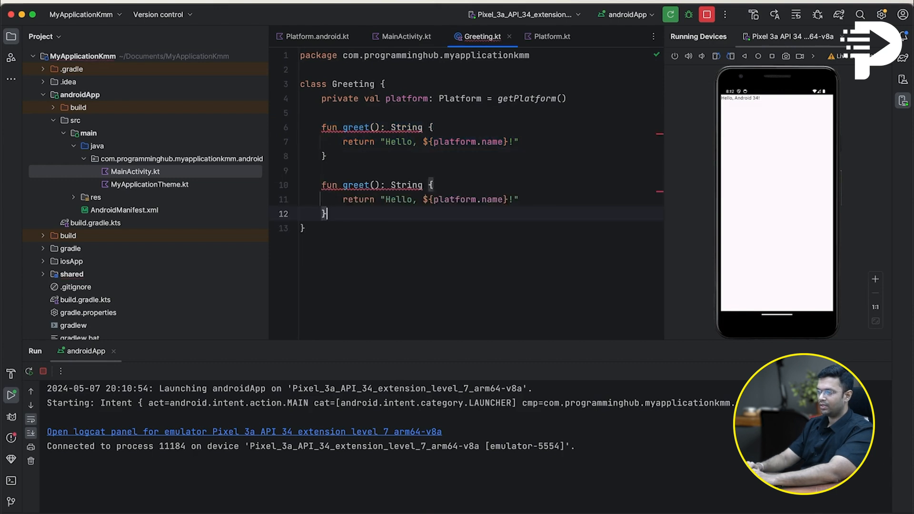
Rename the copied greet to displayChannelName, returning platform.channelName, then revisit MainActivity.kt
{"action": "type", "text": "displayCha"}
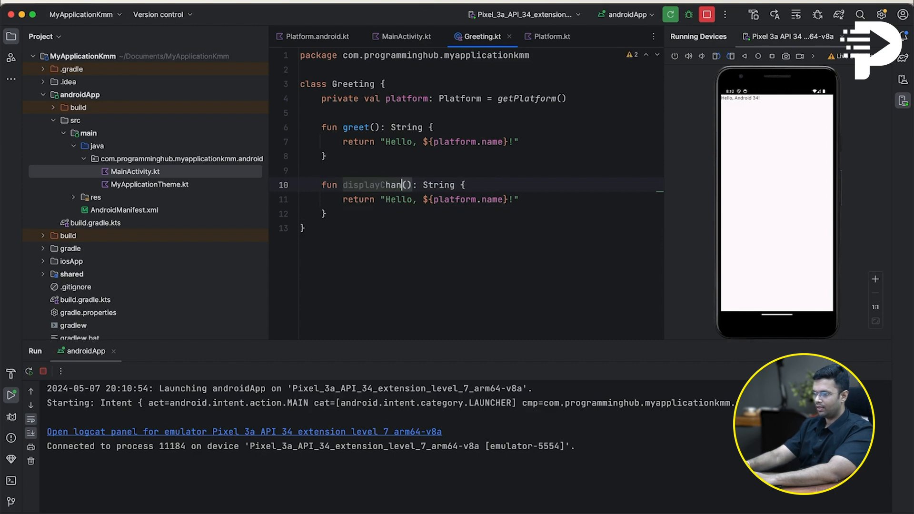
{"action": "type", "text": "nel"}
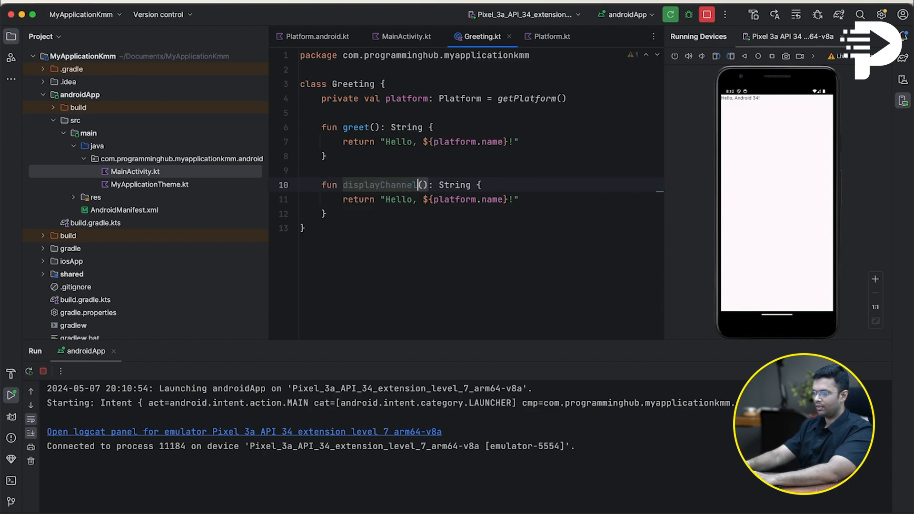
{"action": "type", "text": "Name"}
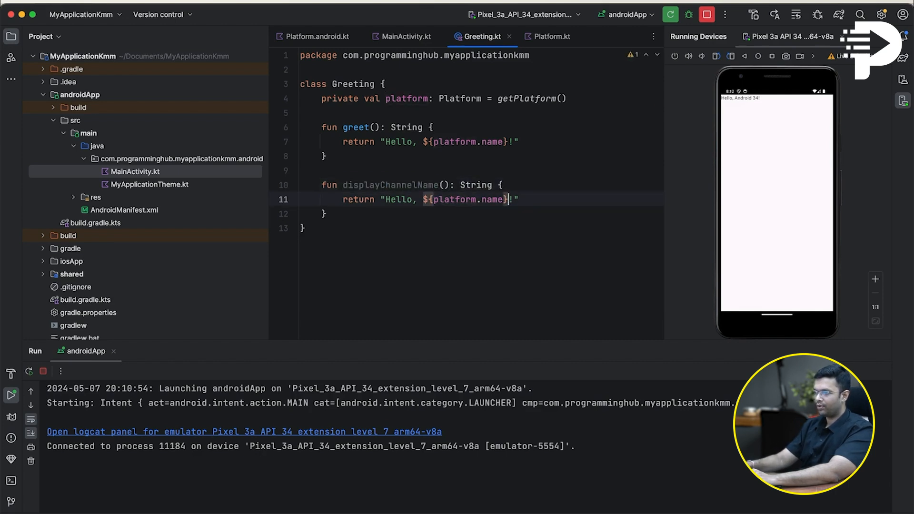
{"action": "type", "text": "channelName"}
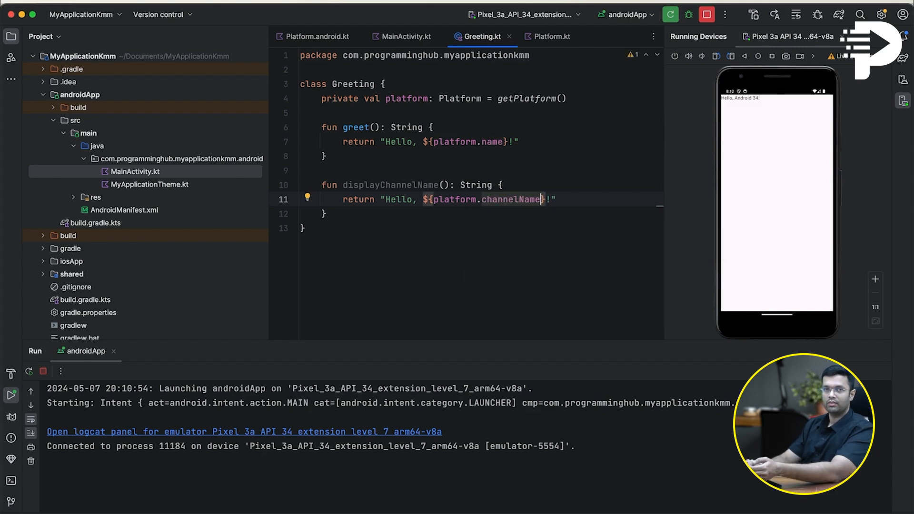
{"action": "mouse_move", "coordinate": [218, 154]}
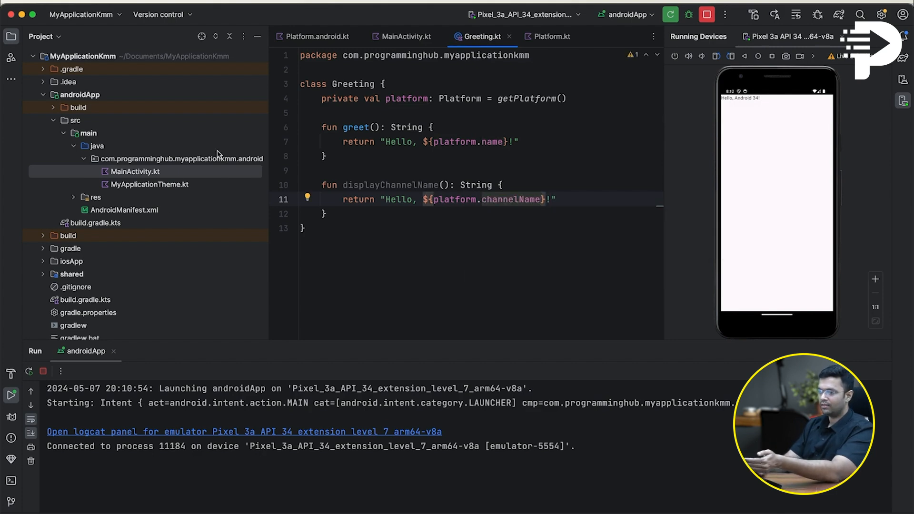
{"action": "mouse_move", "coordinate": [481, 36]}
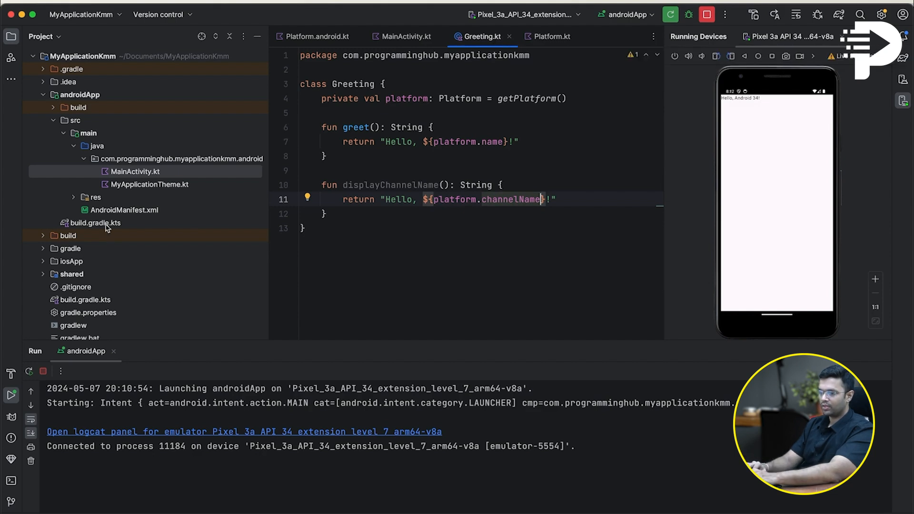
{"action": "left_click", "coordinate": [70, 208]}
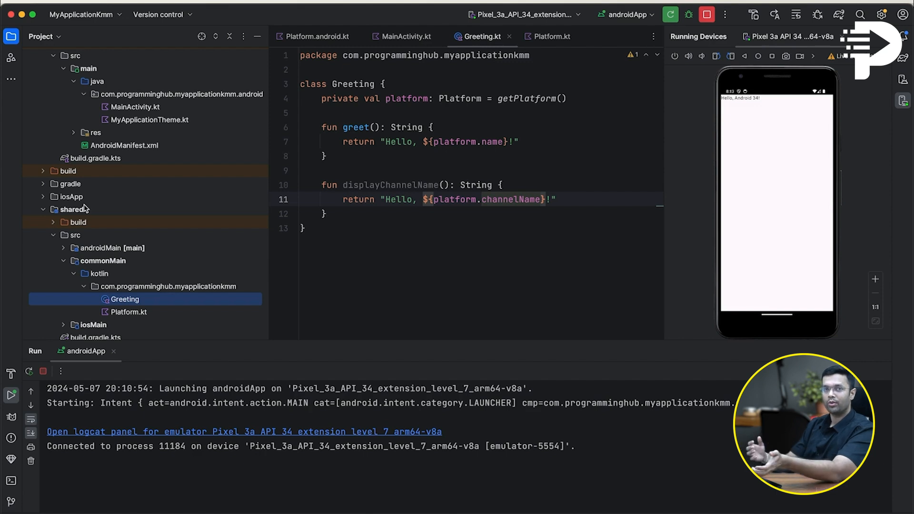
{"action": "left_click", "coordinate": [405, 36]}
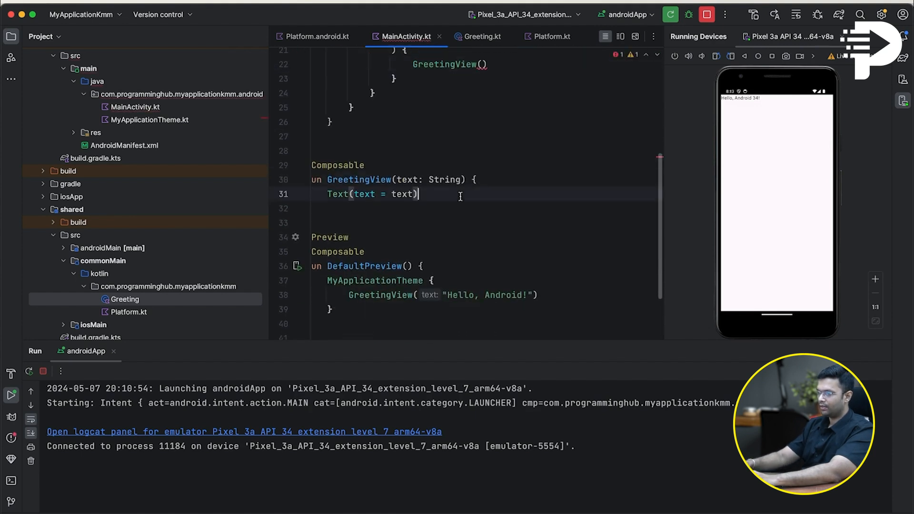
Remove GreetingView's parameter and add vals first = Greeting().greet() and second = Greeting().displayChannelName()
{"action": "double_click", "coordinate": [427, 180]}
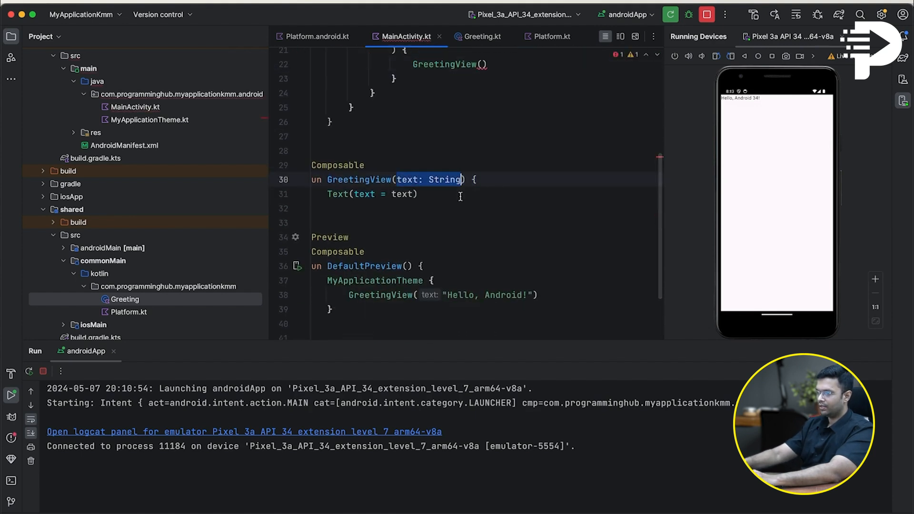
{"action": "type", "text": "val first"}
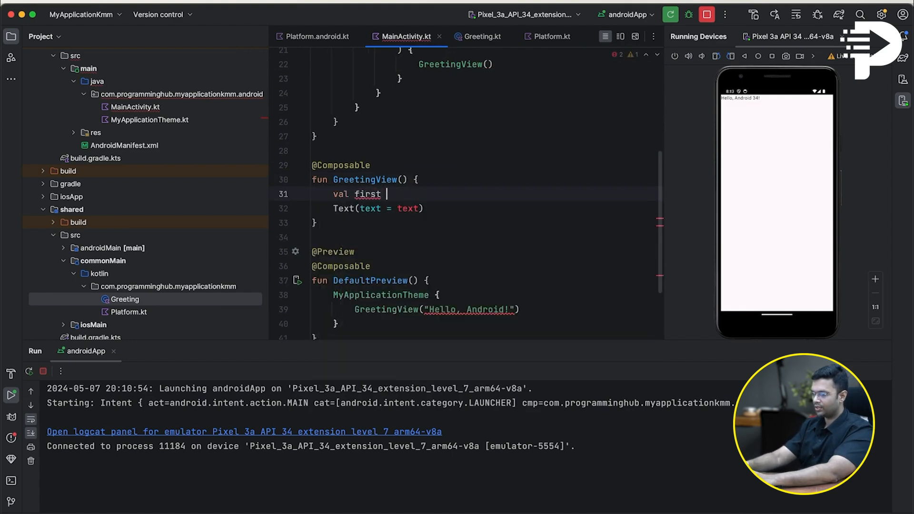
{"action": "type", "text": "= Greeting().greet()"}
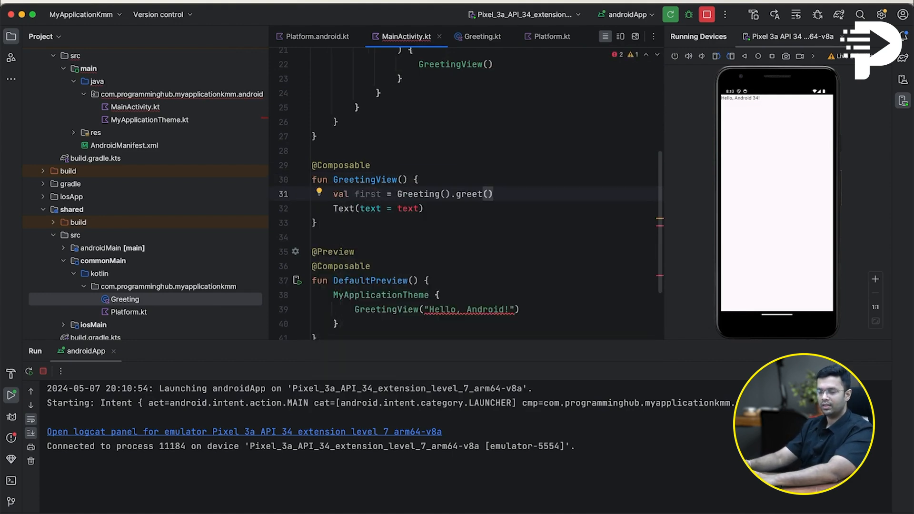
{"action": "type", "text": "val"}
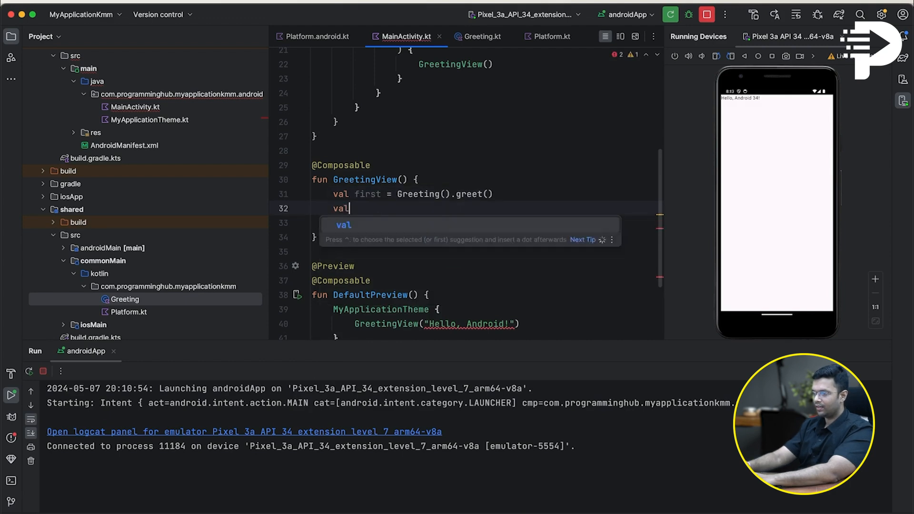
{"action": "type", "text": "second"}
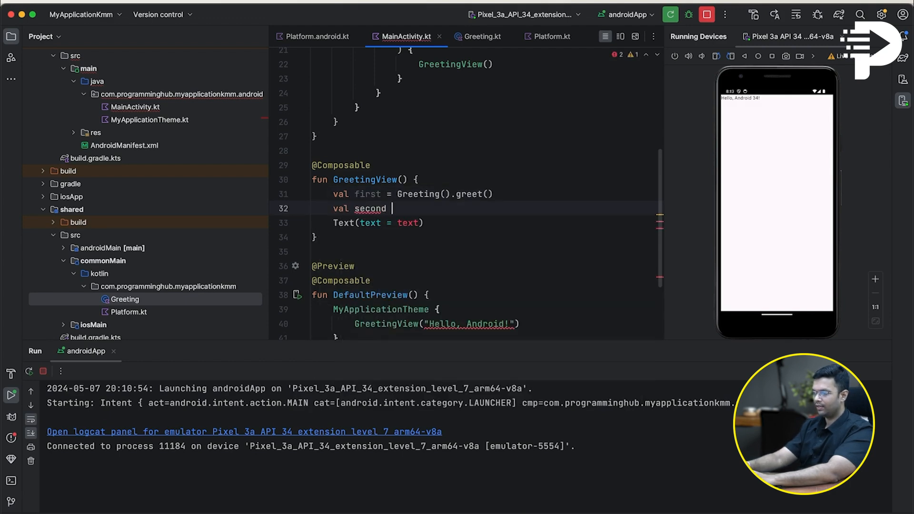
{"action": "type", "text": "= Greeting"}
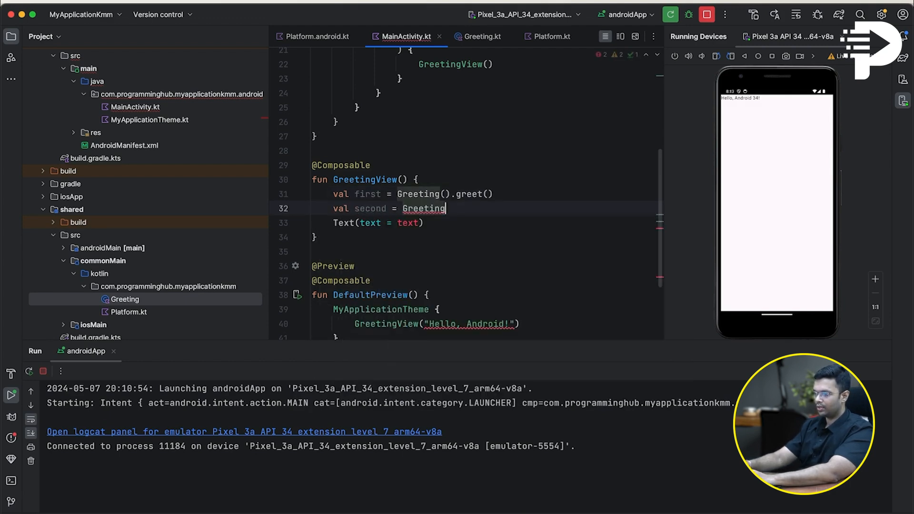
{"action": "type", "text": "()."}
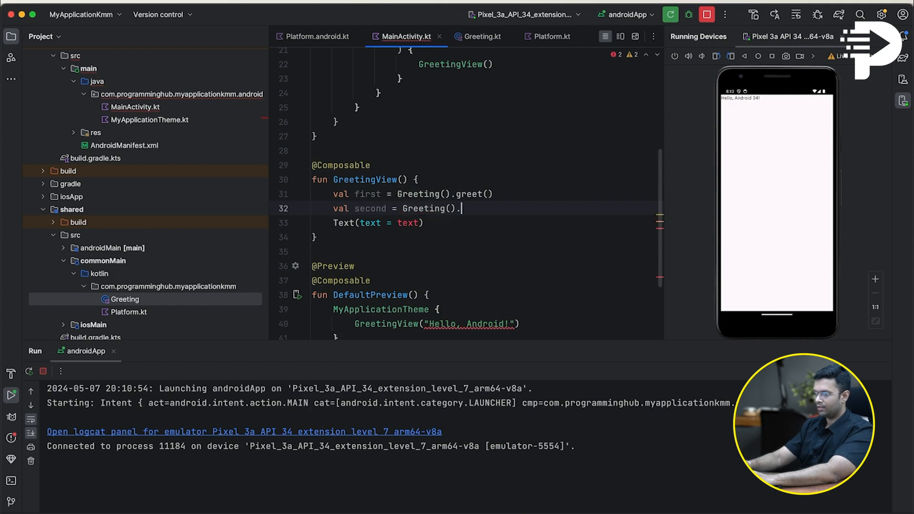
{"action": "type", "text": "displayChannelName()"}
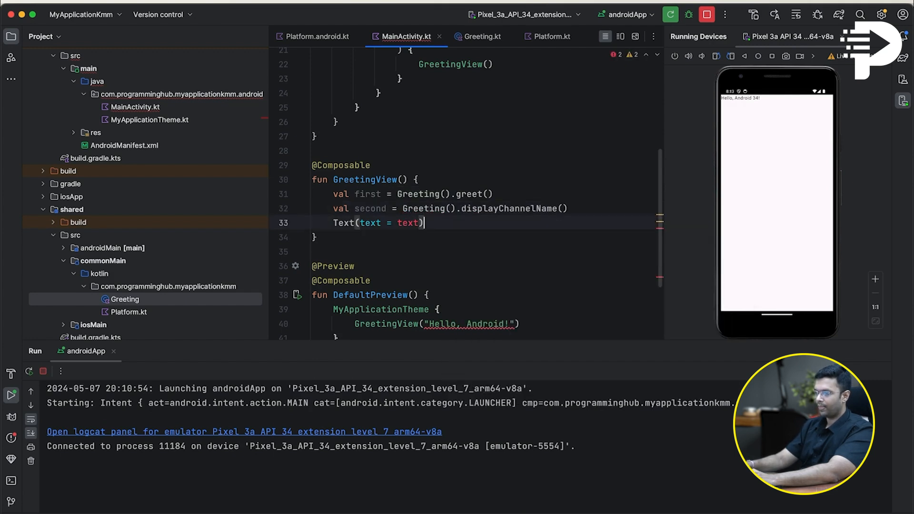
Wrap Text calls for first and second in a fillMaxSize Column with Arrangement.Center
{"action": "type", "text": "Column {"}
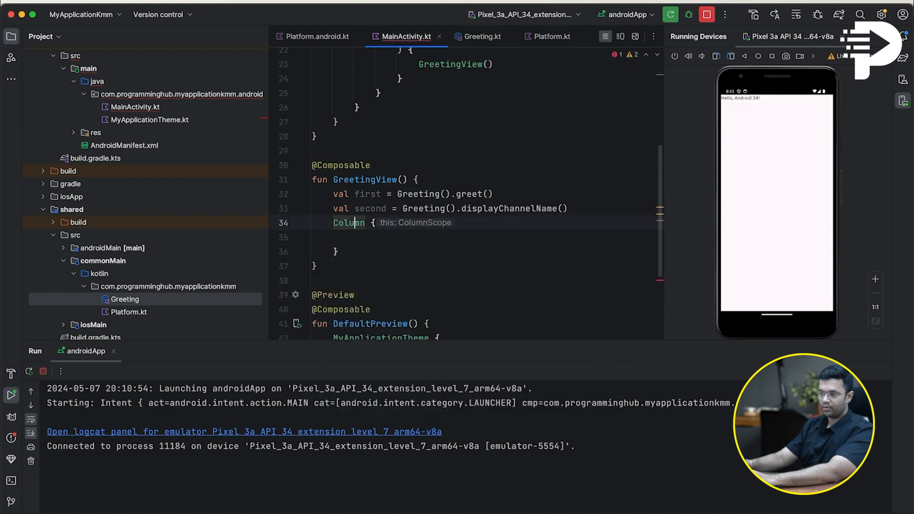
{"action": "type", "text": "("}
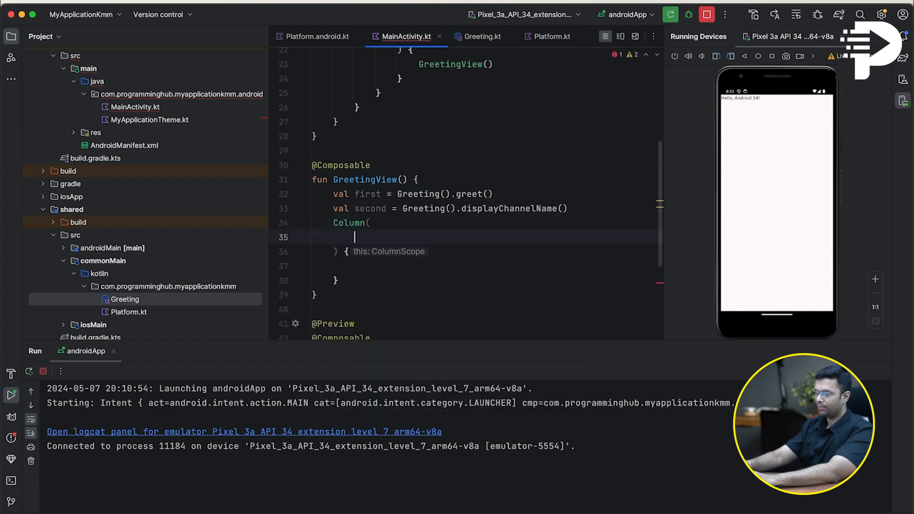
{"action": "type", "text": "mo"}
{"action": "type", "text": "v"}
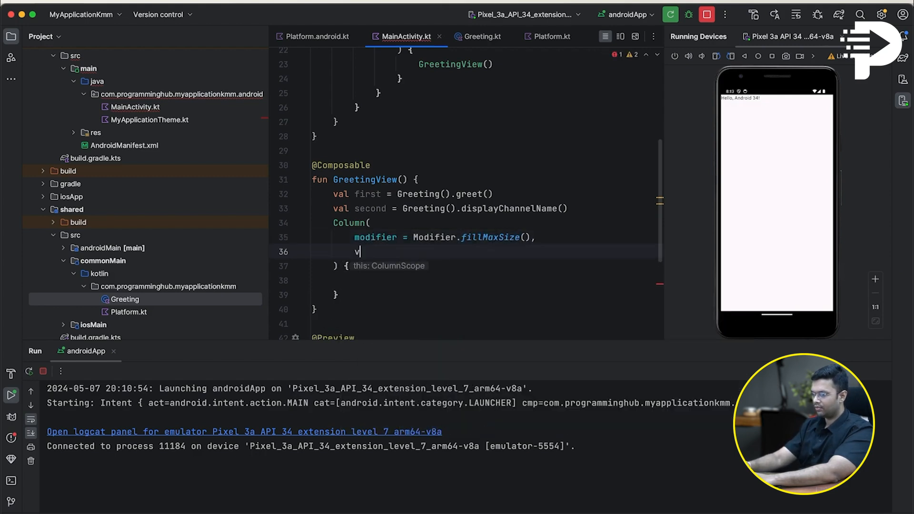
{"action": "type", "text": "ar"}
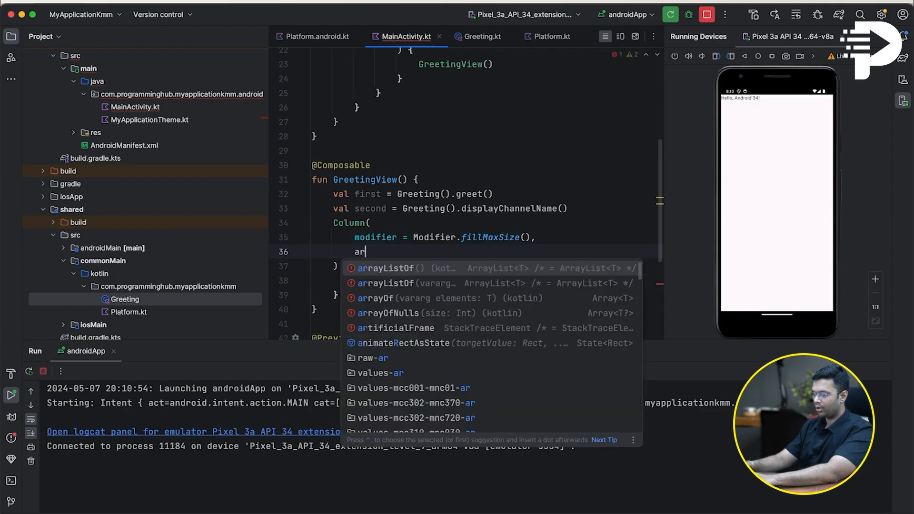
{"action": "type", "text": "verticalArrangement ="}
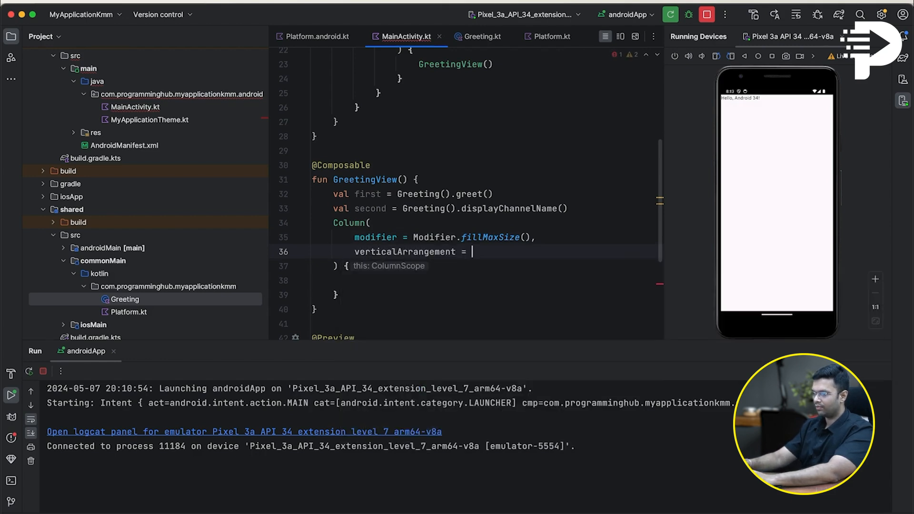
{"action": "type", "text": "Arrangement.Center"}
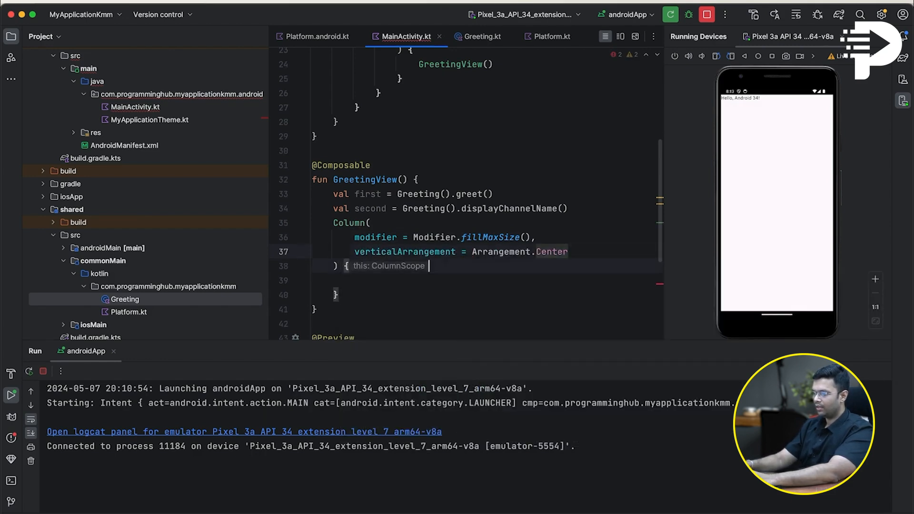
{"action": "type", "text": "Text(text = text)"}
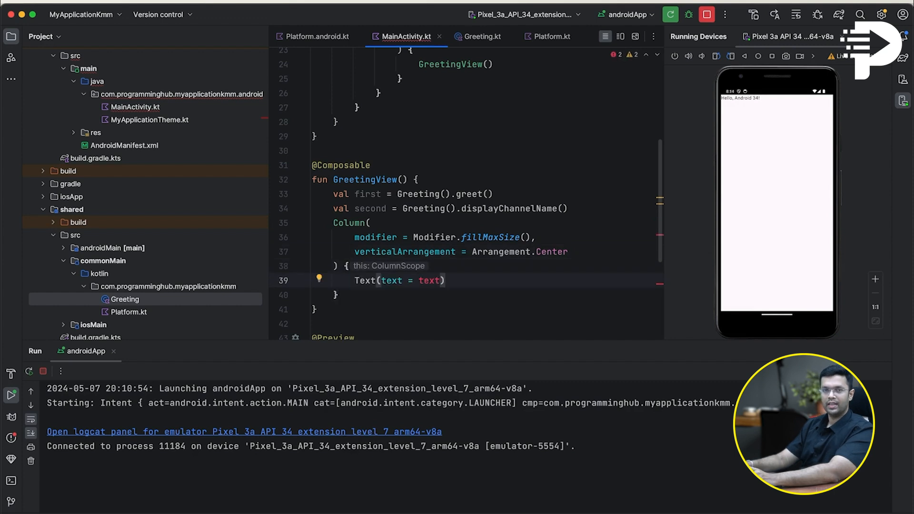
{"action": "type", "text": "fir"}
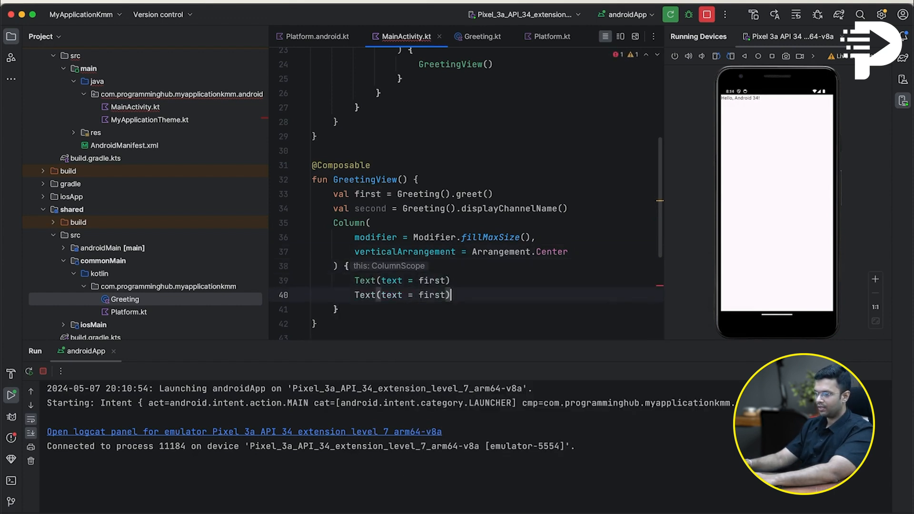
{"action": "type", "text": "s"}
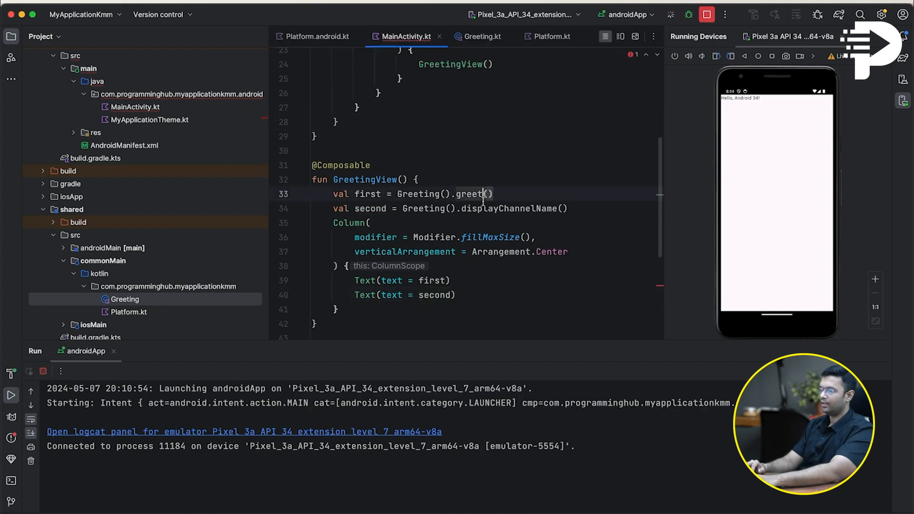
Run the app on the Pixel 3a emulator so both greetings appear centered
{"action": "left_click", "coordinate": [670, 15]}
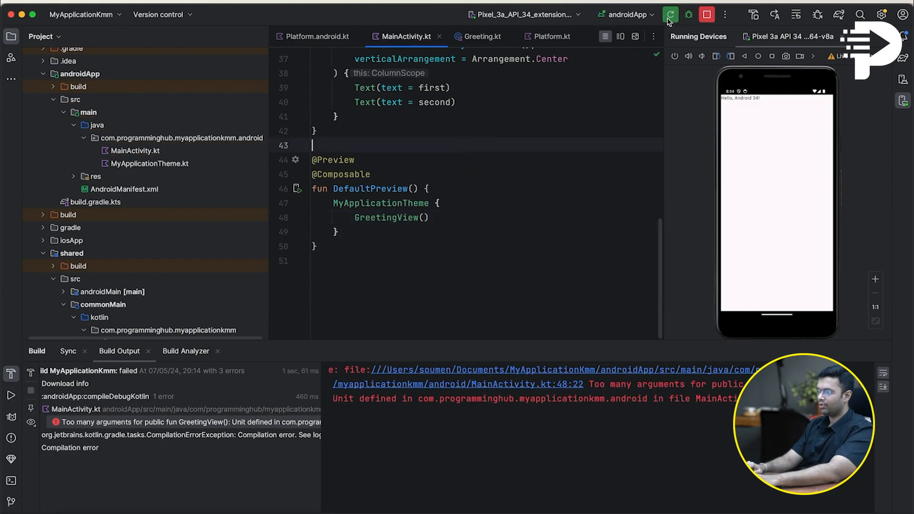
{"action": "left_click", "coordinate": [669, 15]}
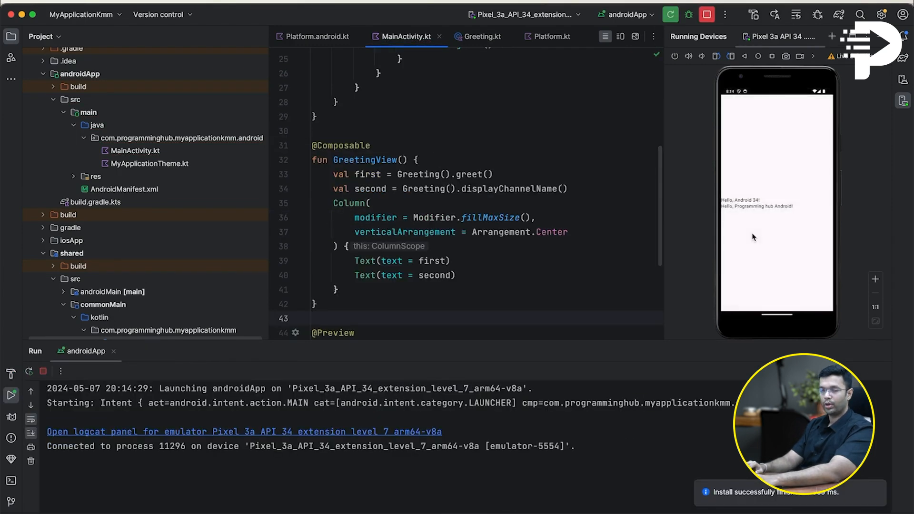
{"action": "mouse_move", "coordinate": [759, 235]}
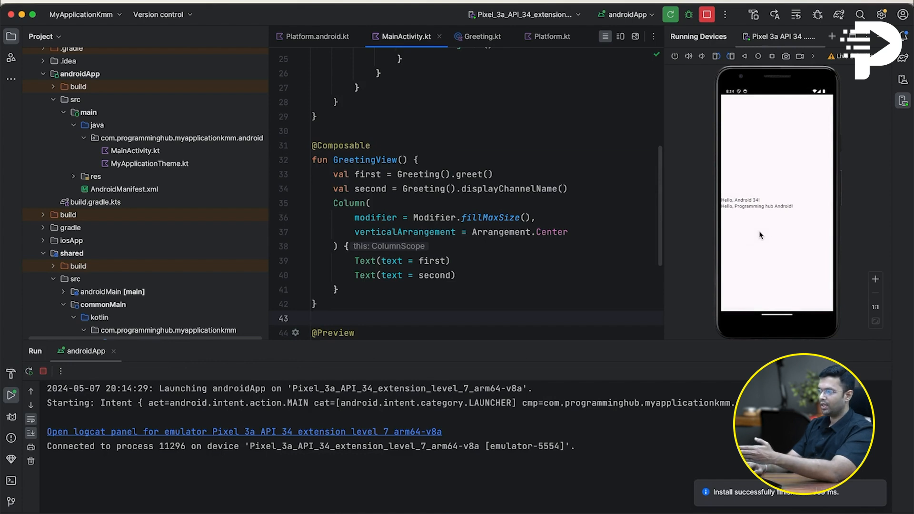
{"action": "mouse_move", "coordinate": [786, 213]}
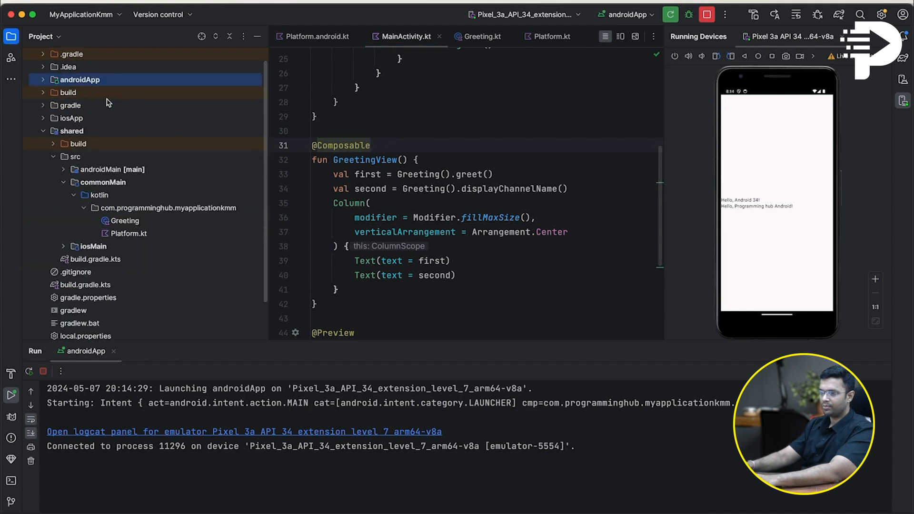
Open iosApp.xcodeproj in Xcode from the expanded iosApp folder
{"action": "left_click", "coordinate": [168, 207]}
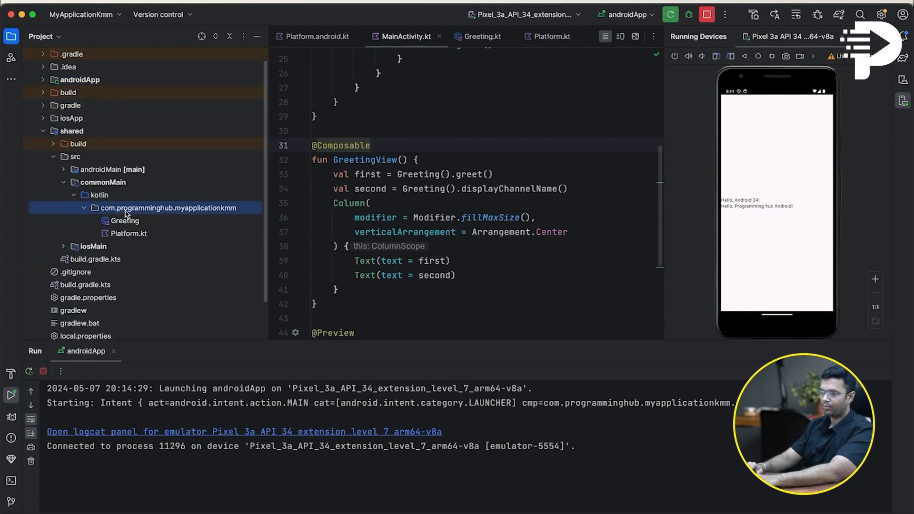
{"action": "left_click", "coordinate": [71, 133]}
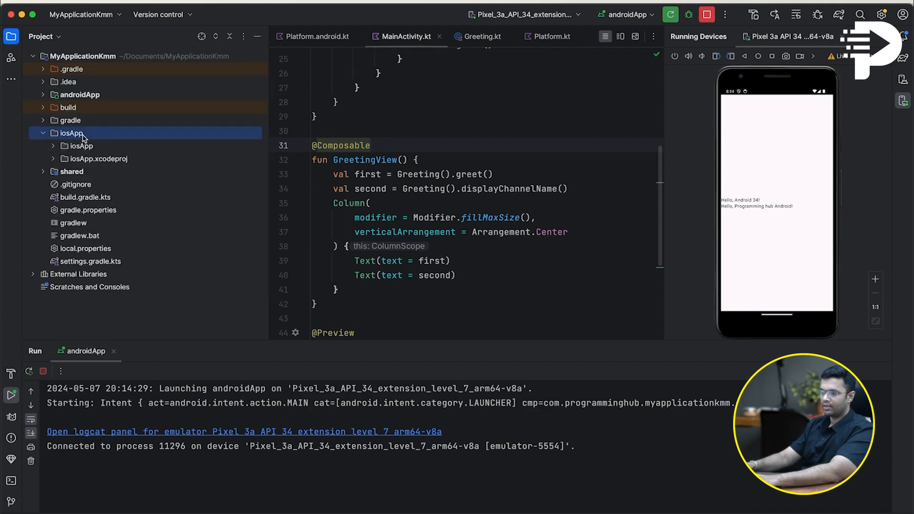
{"action": "left_click", "coordinate": [80, 146]}
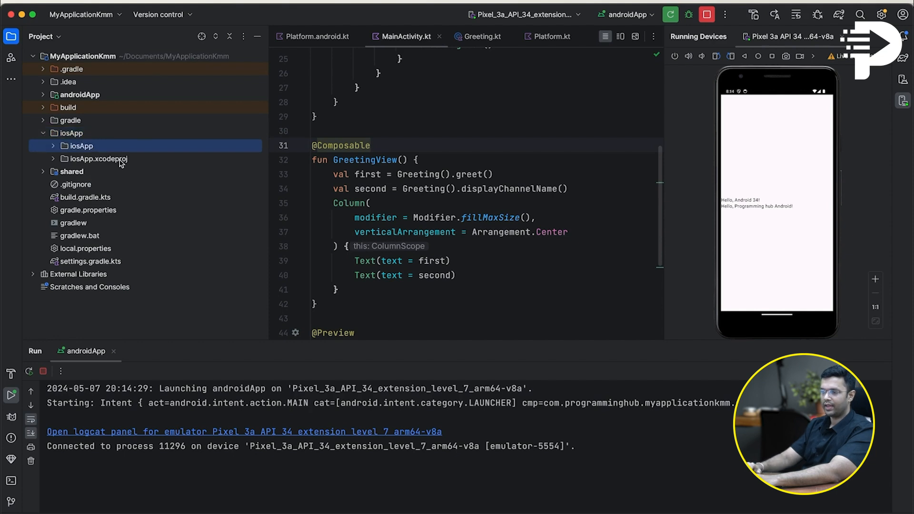
{"action": "right_click", "coordinate": [98, 158]}
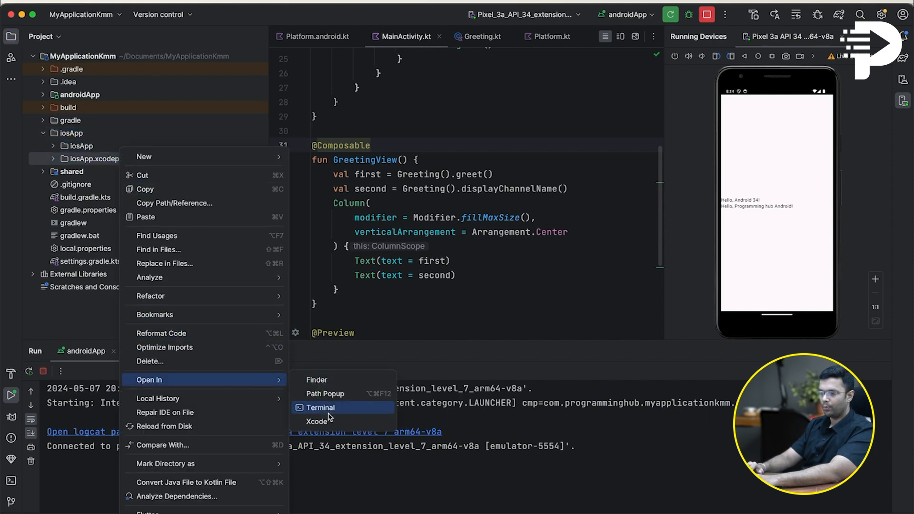
{"action": "left_click", "coordinate": [495, 271]}
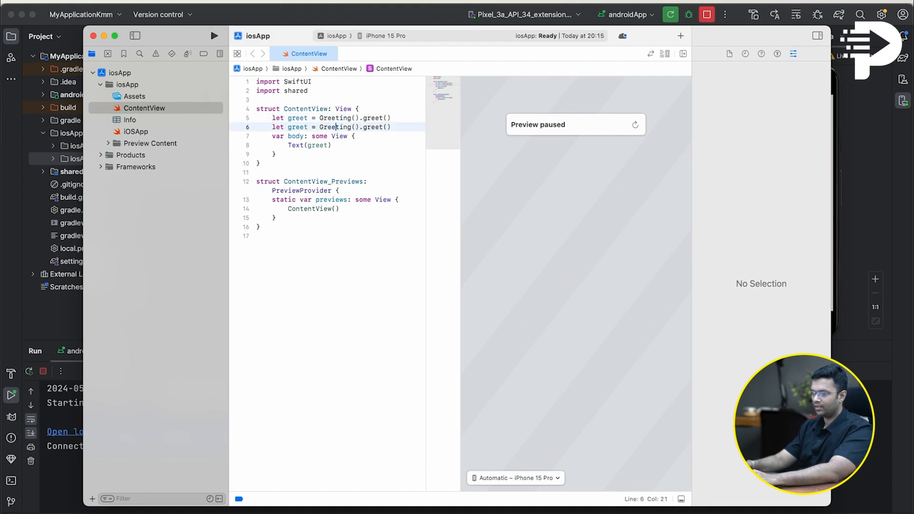
Rename ContentView's second greet constant to displayChannelName and add Text(displayChannelName)
{"action": "double_click", "coordinate": [297, 127]}
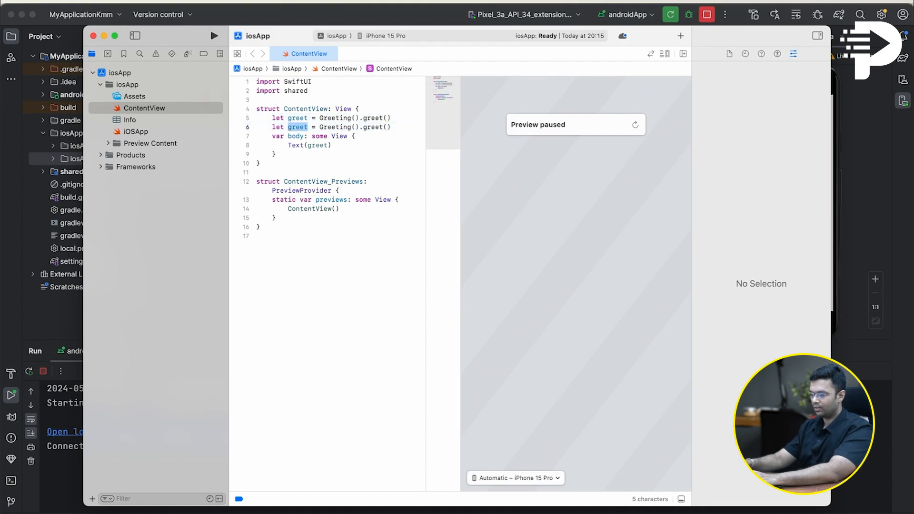
{"action": "type", "text": "displayCh"}
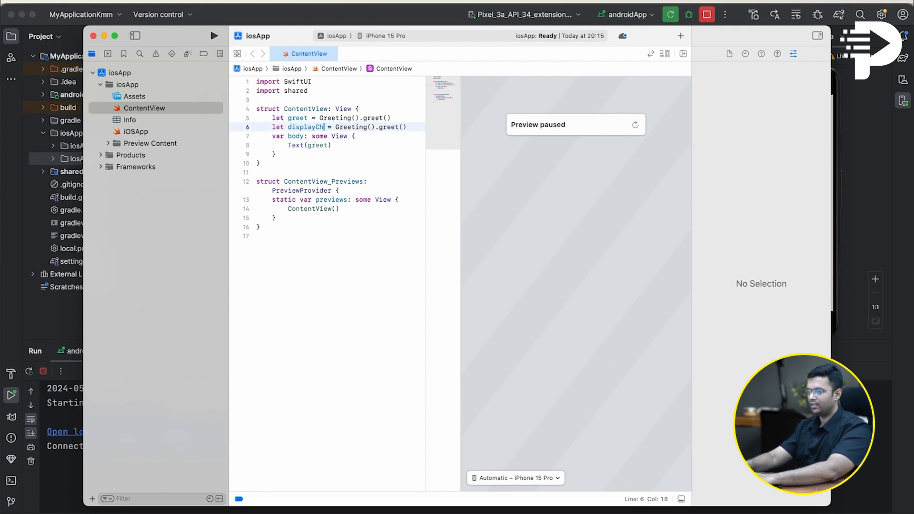
{"action": "type", "text": "annelName"}
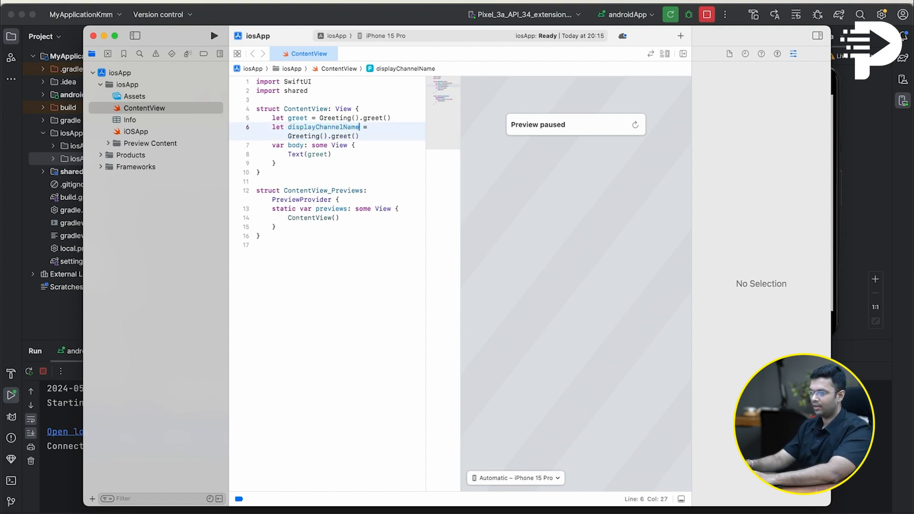
{"action": "type", "text": "Text(greet)"}
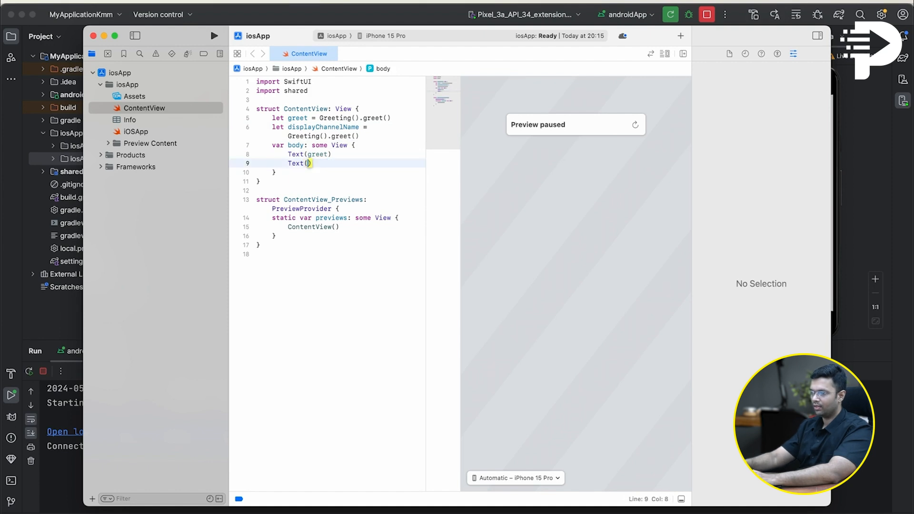
{"action": "double_click", "coordinate": [323, 127]}
{"action": "type", "text": "displayChannelName"}
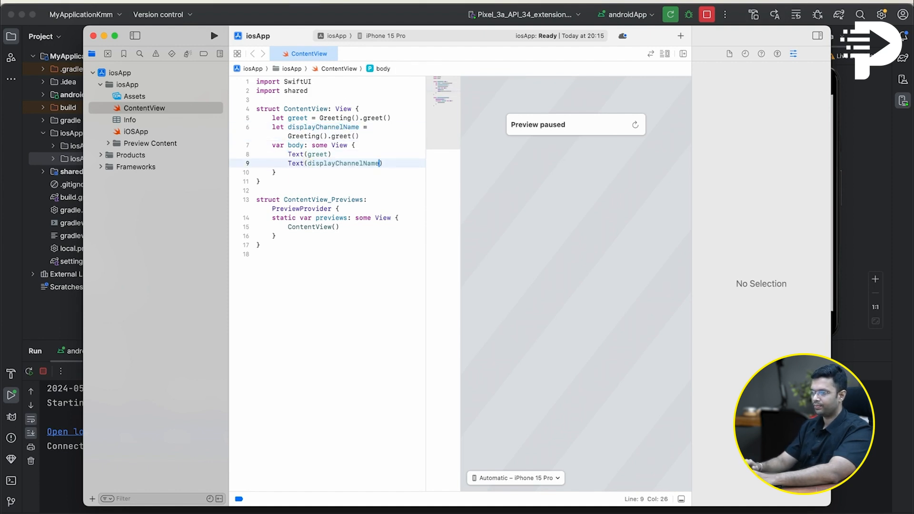
{"action": "double_click", "coordinate": [340, 136]}
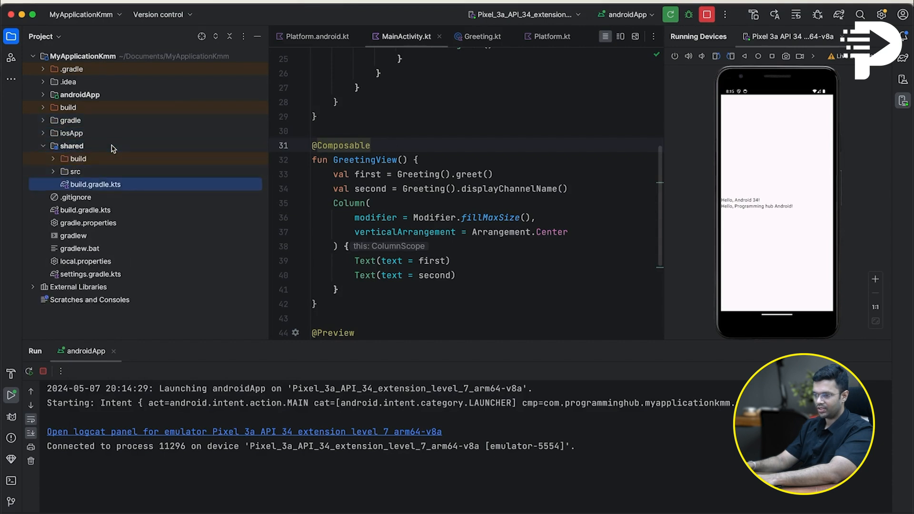
Replace the TODO with a channelName override returning "Hello Programming Hub, Ios Development"
{"action": "left_click", "coordinate": [75, 171]}
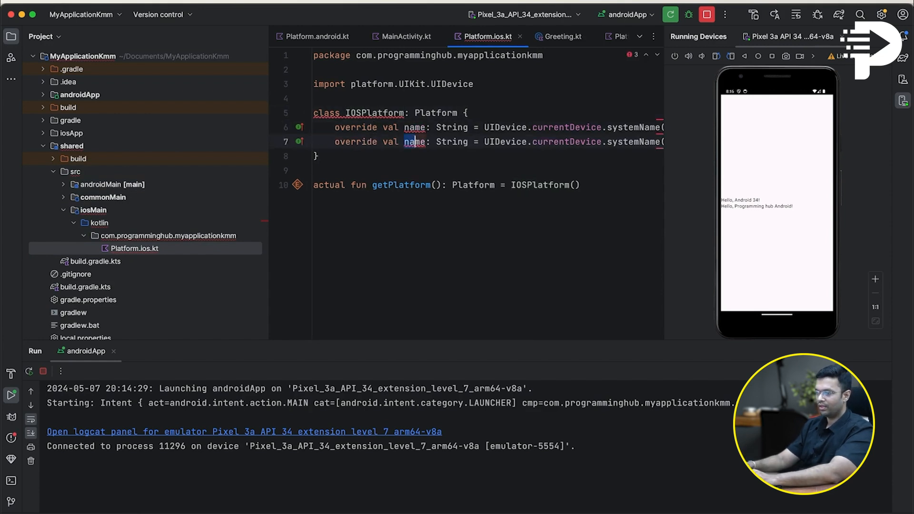
{"action": "type", "text": "channelName: String"}
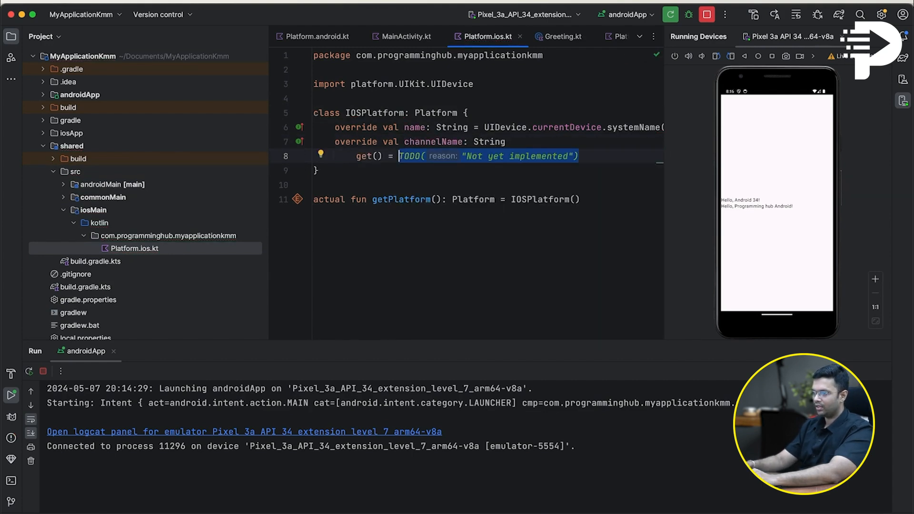
{"action": "key", "text": "Delete"}
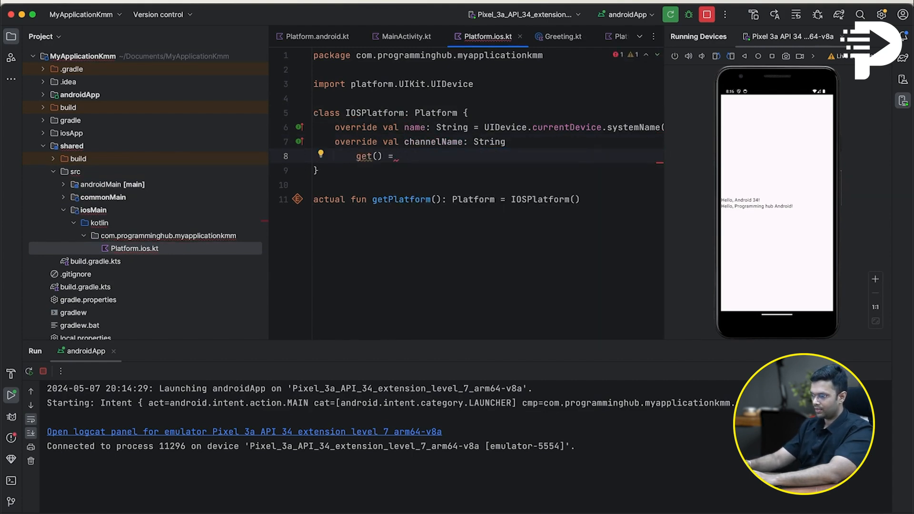
{"action": "type", "text": "\"Hello P"}
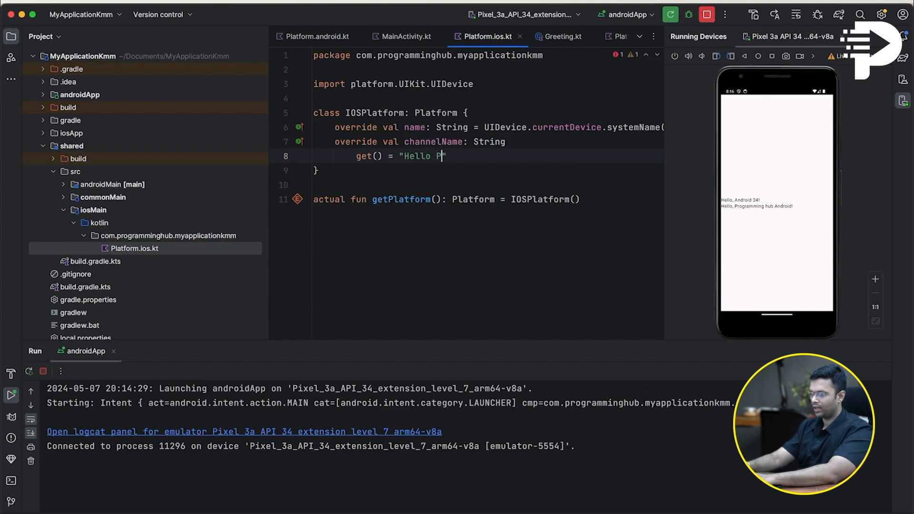
{"action": "type", "text": "rogramming"}
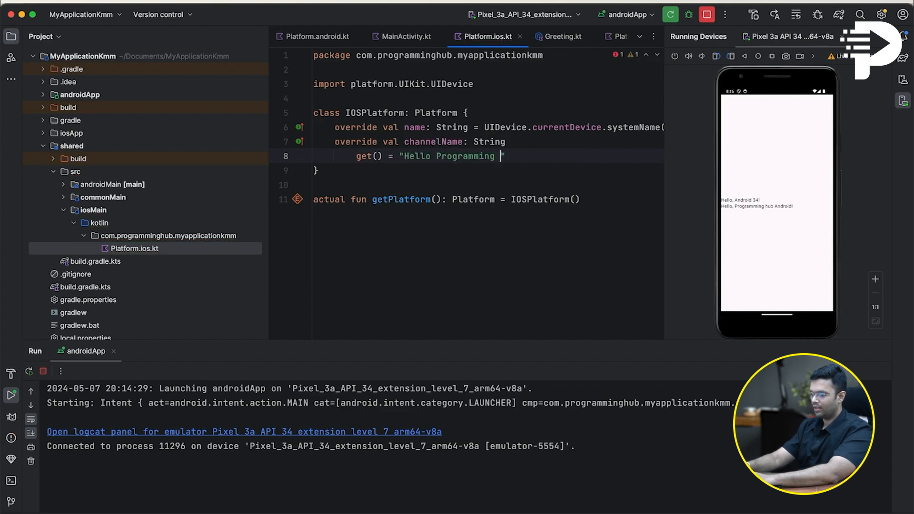
{"action": "type", "text": "Hub, Ios Deve"}
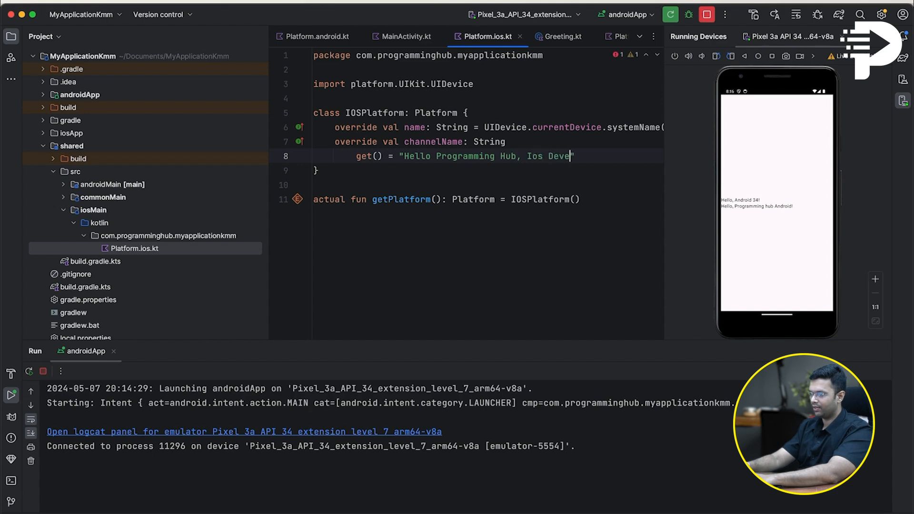
{"action": "type", "text": "lopment"}
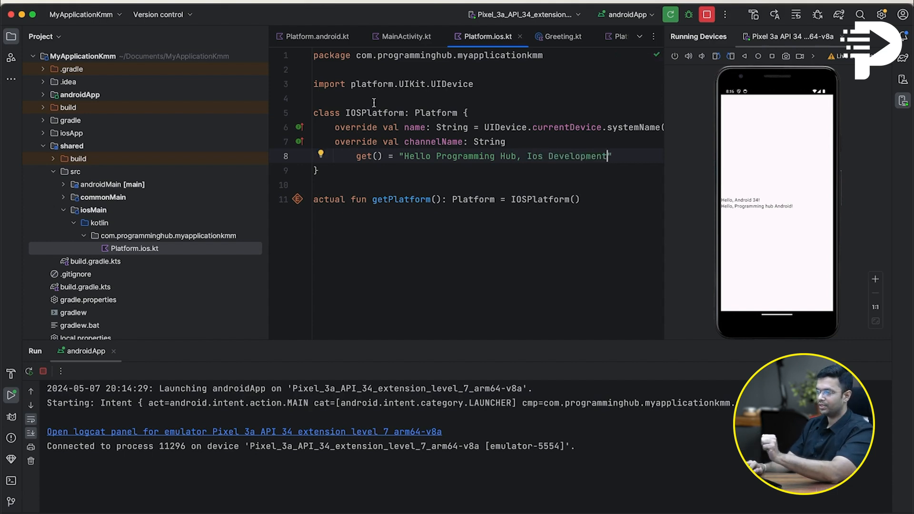
{"action": "mouse_move", "coordinate": [406, 36]}
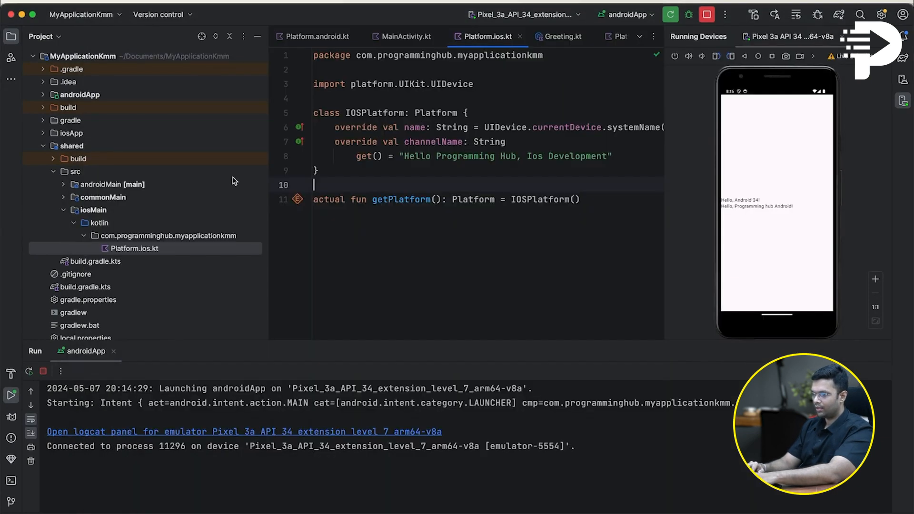
In ContentView.swift, set displayChannelName to Greeting().displayChannelName()
{"action": "left_click", "coordinate": [404, 36]}
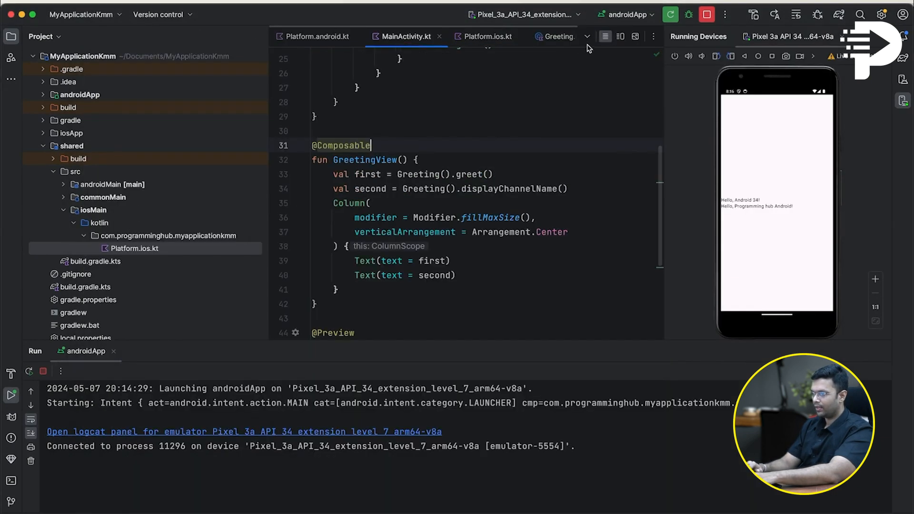
{"action": "left_click", "coordinate": [561, 37]}
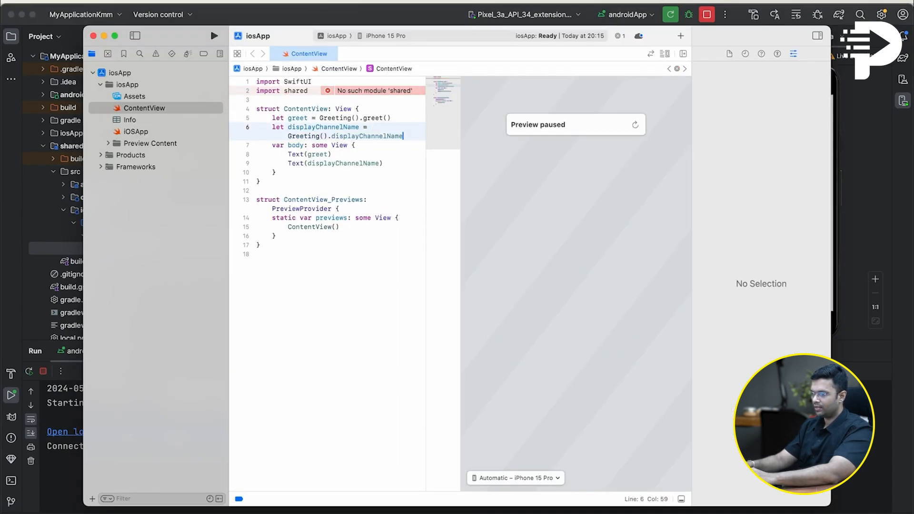
{"action": "type", "text": "()"}
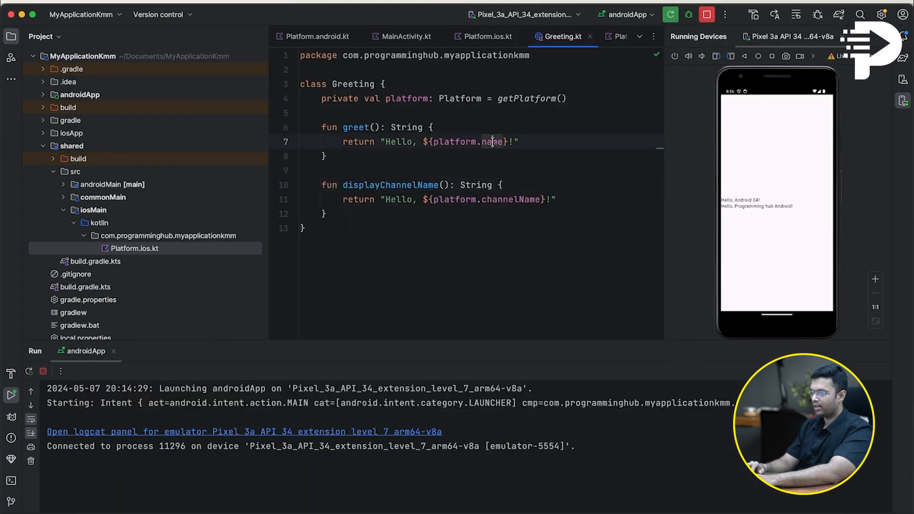
Shut down the Android emulator and run the iosApp configuration
{"action": "left_click", "coordinate": [623, 14]}
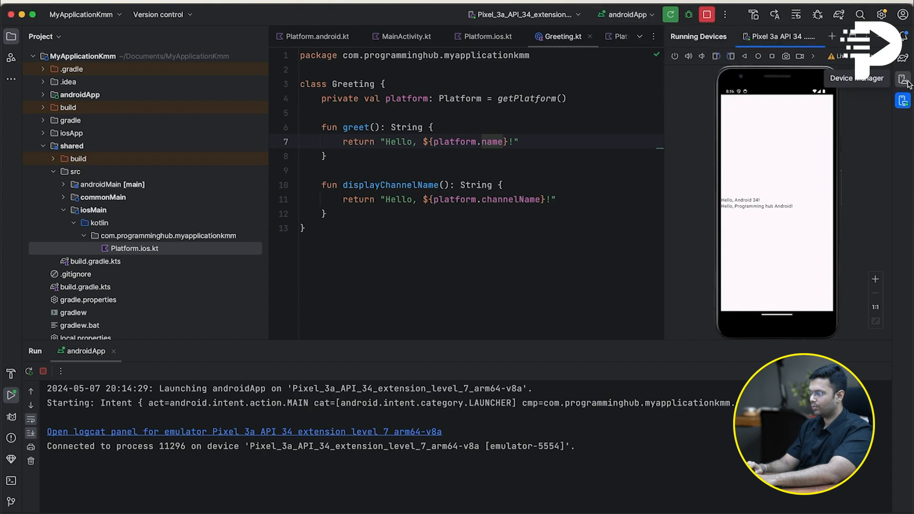
{"action": "left_click", "coordinate": [902, 78]}
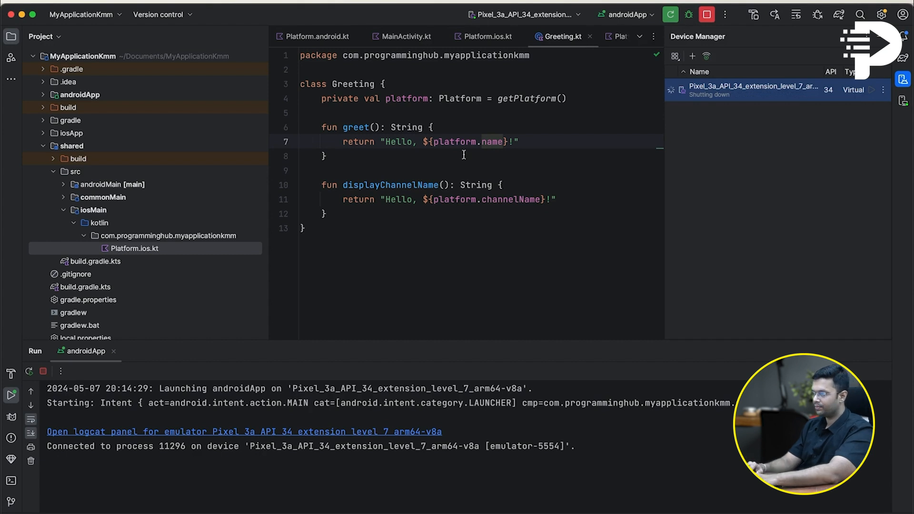
{"action": "left_click", "coordinate": [625, 13]}
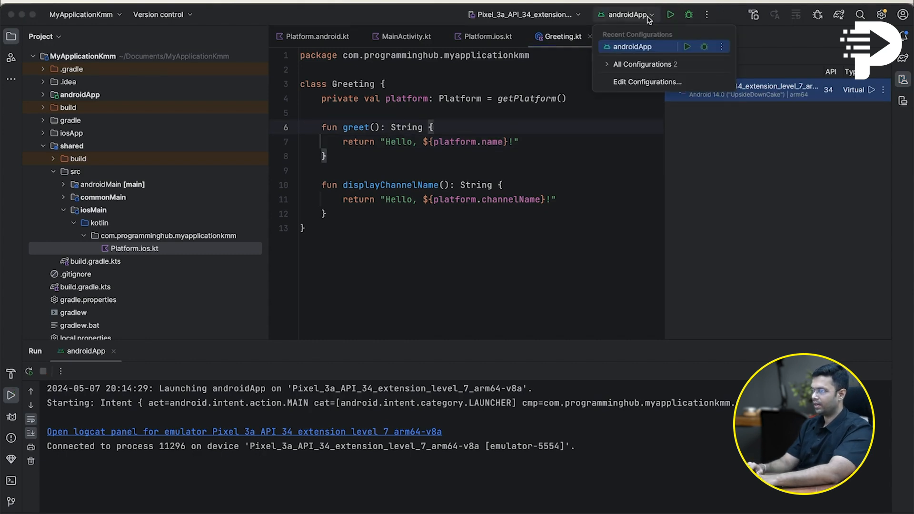
{"action": "mouse_move", "coordinate": [633, 94]}
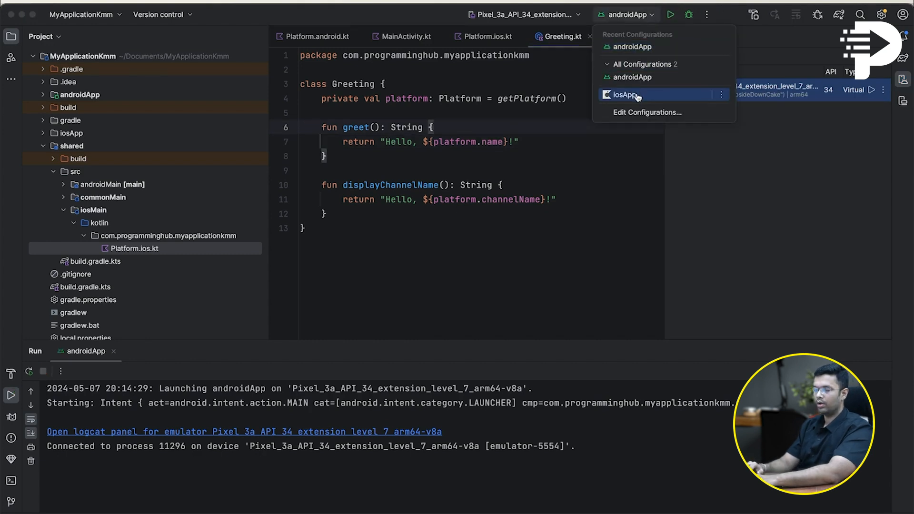
{"action": "left_click", "coordinate": [624, 94]}
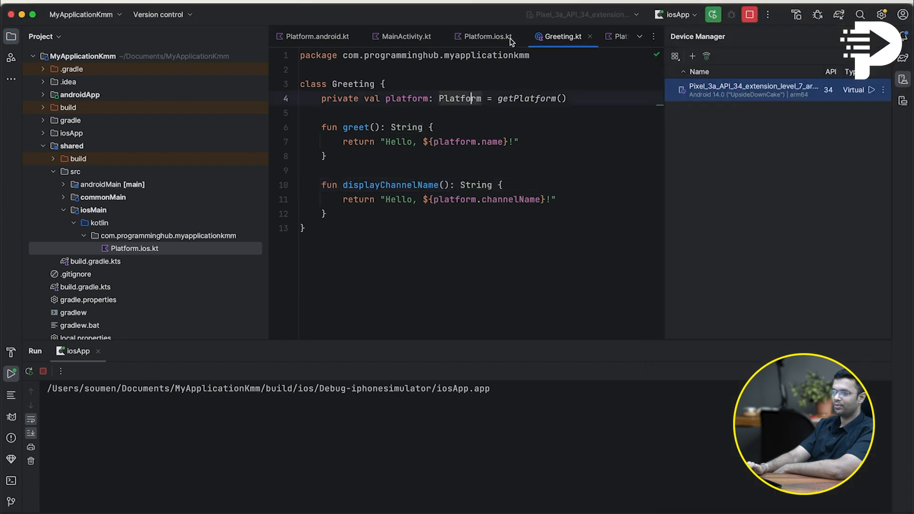
Open Platform.ios.kt from the iosMain source folder again
{"action": "left_click", "coordinate": [483, 36]}
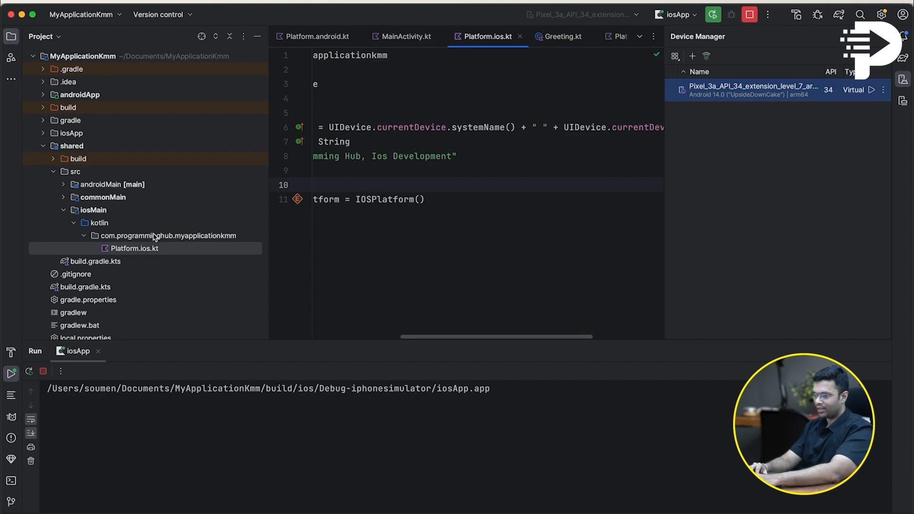
{"action": "left_click", "coordinate": [135, 249]}
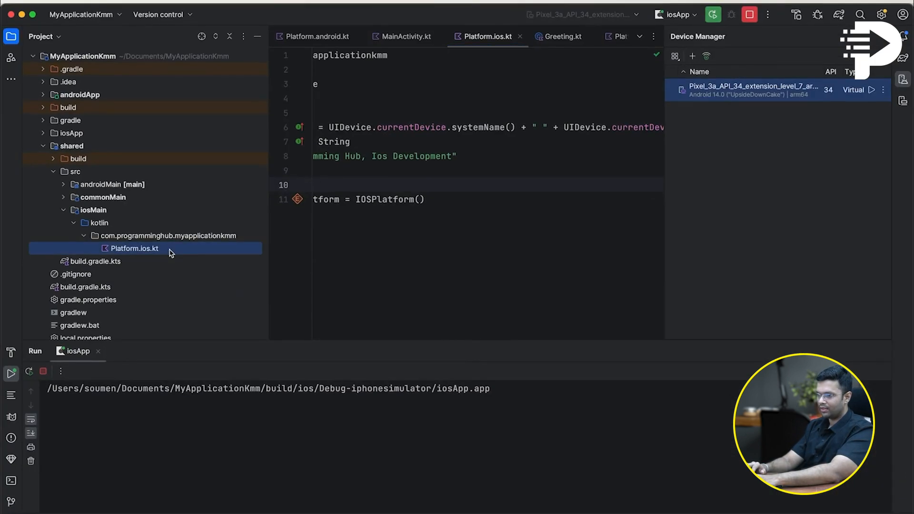
{"action": "left_click", "coordinate": [93, 184]}
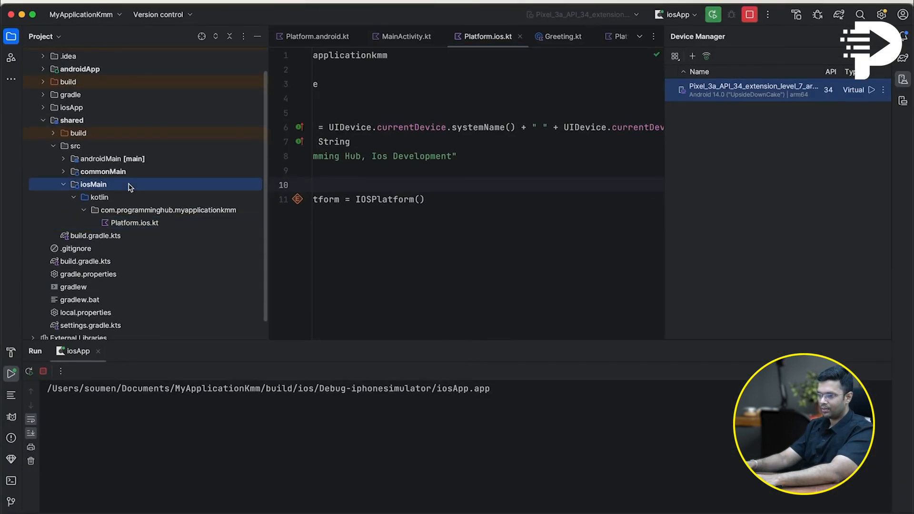